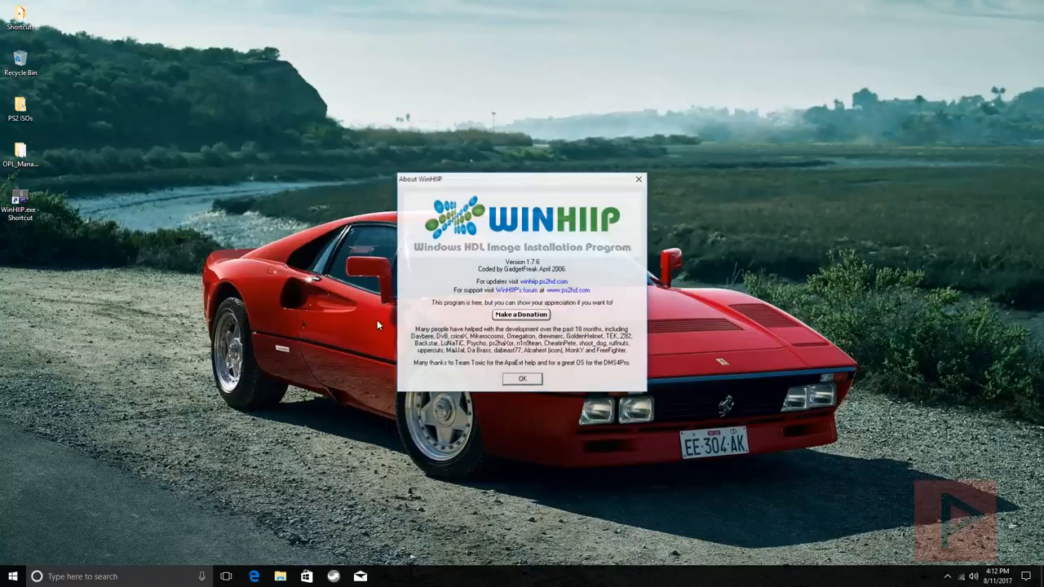
Relaunch WinHIIP as administrator, dismissing the About WinHIIP notice before and after.
{"action": "left_click", "coordinate": [521, 379]}
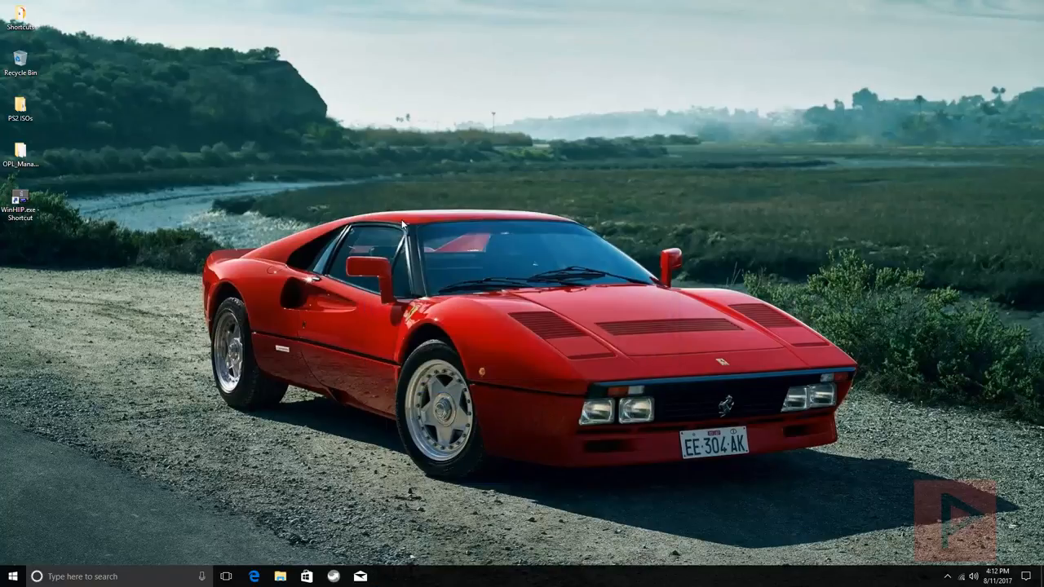
{"action": "right_click", "coordinate": [21, 206]}
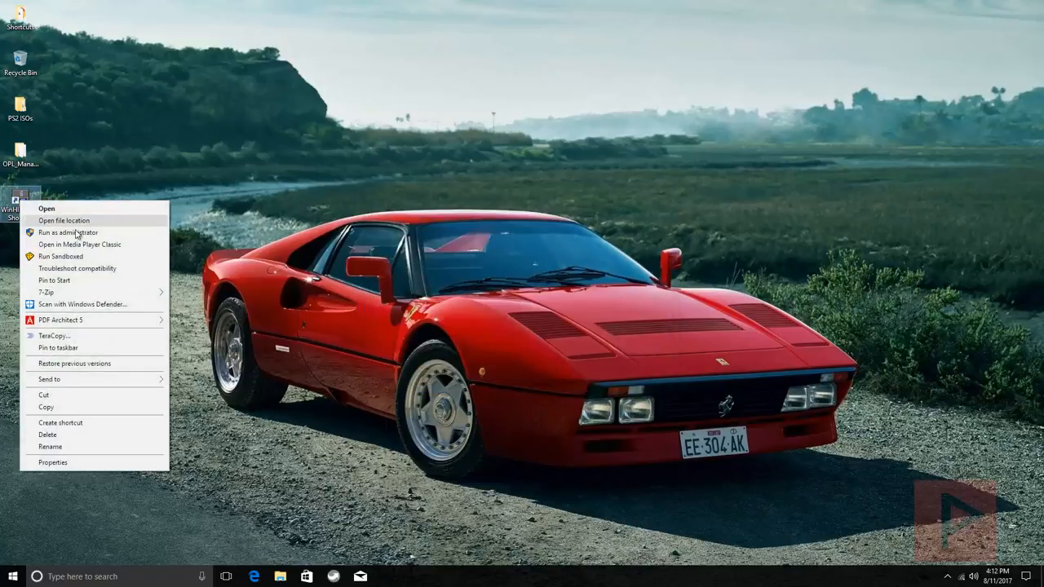
{"action": "left_click", "coordinate": [65, 233]}
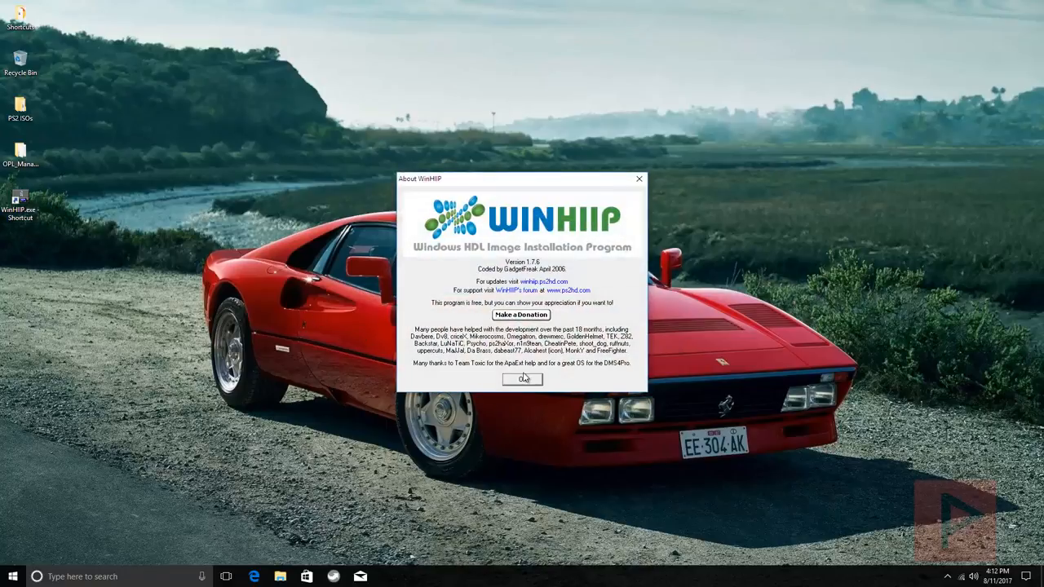
{"action": "left_click", "coordinate": [521, 380]}
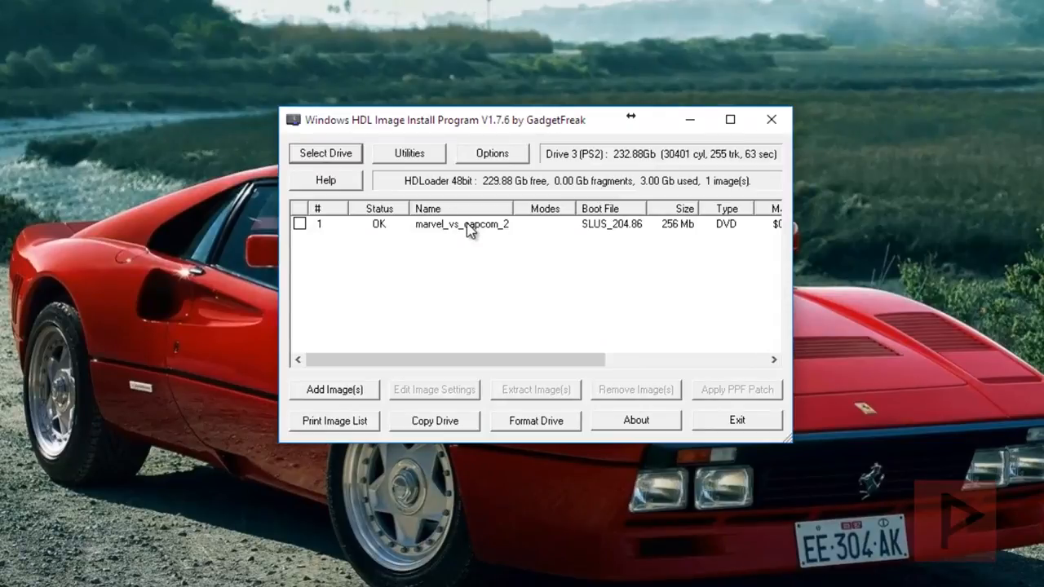
{"action": "mouse_move", "coordinate": [524, 343]}
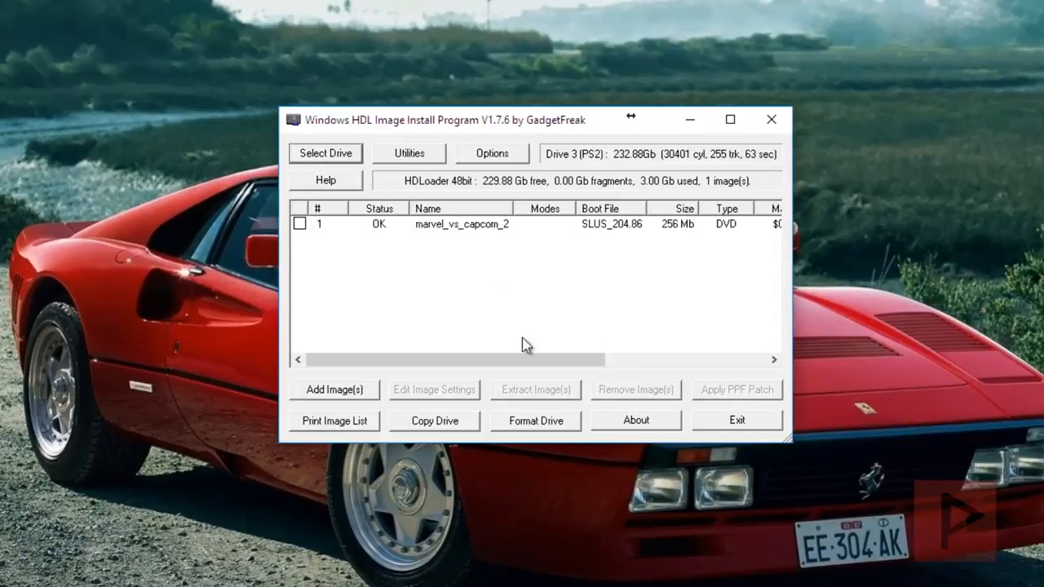
{"action": "mouse_move", "coordinate": [523, 181]}
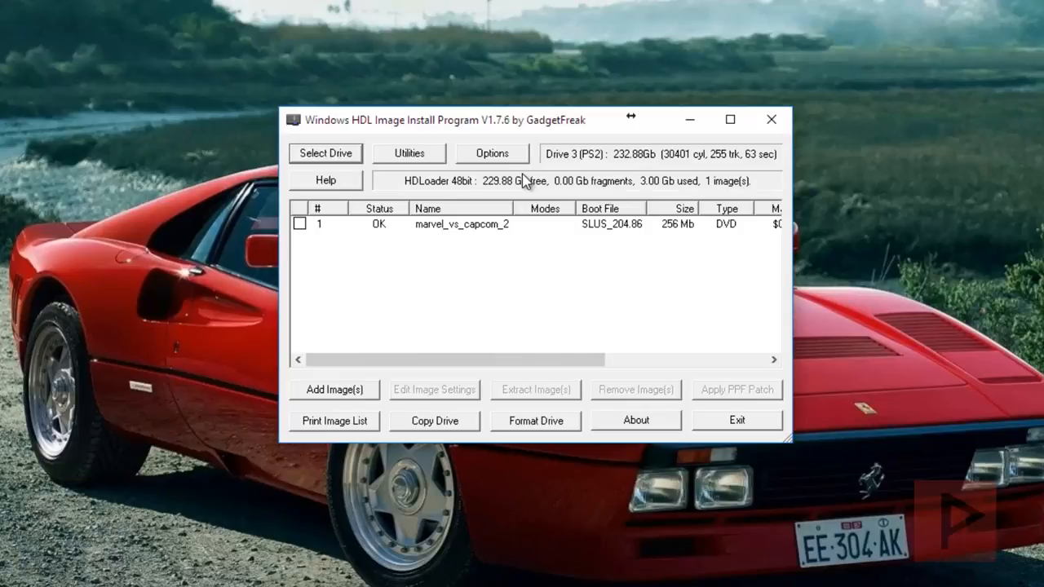
{"action": "left_click", "coordinate": [491, 153]}
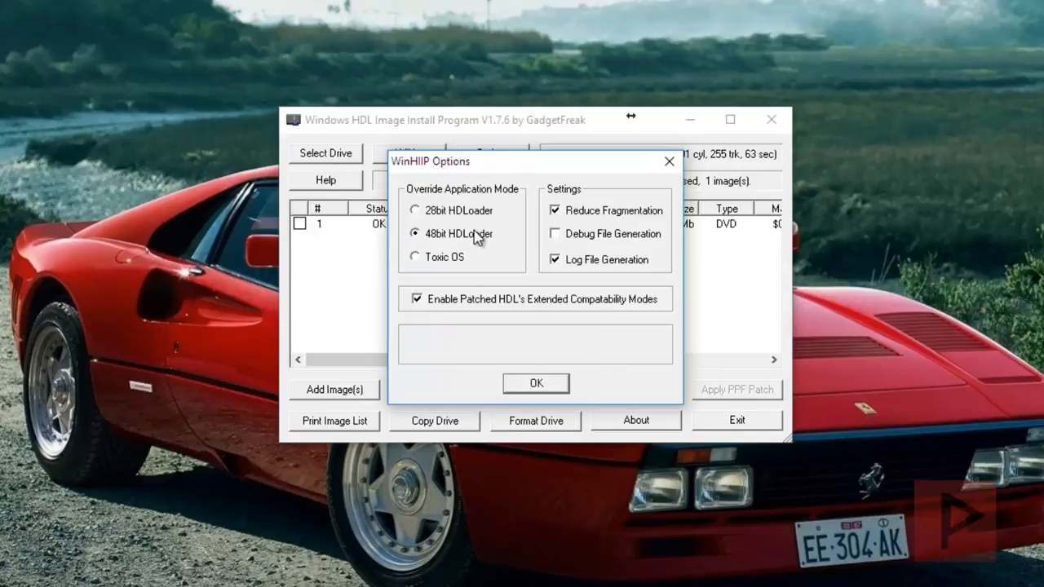
{"action": "mouse_move", "coordinate": [465, 237]}
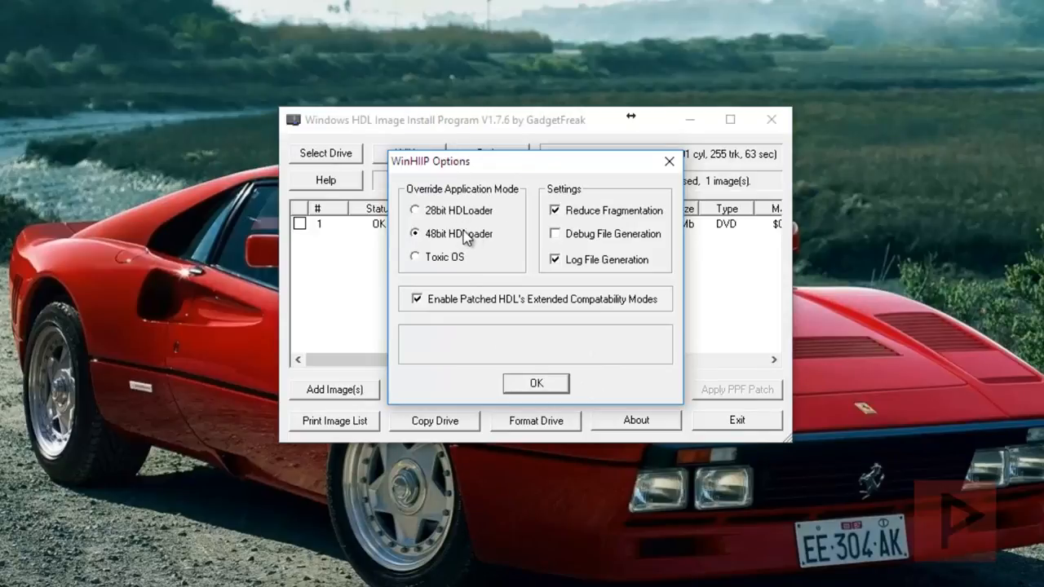
{"action": "left_click", "coordinate": [535, 383]}
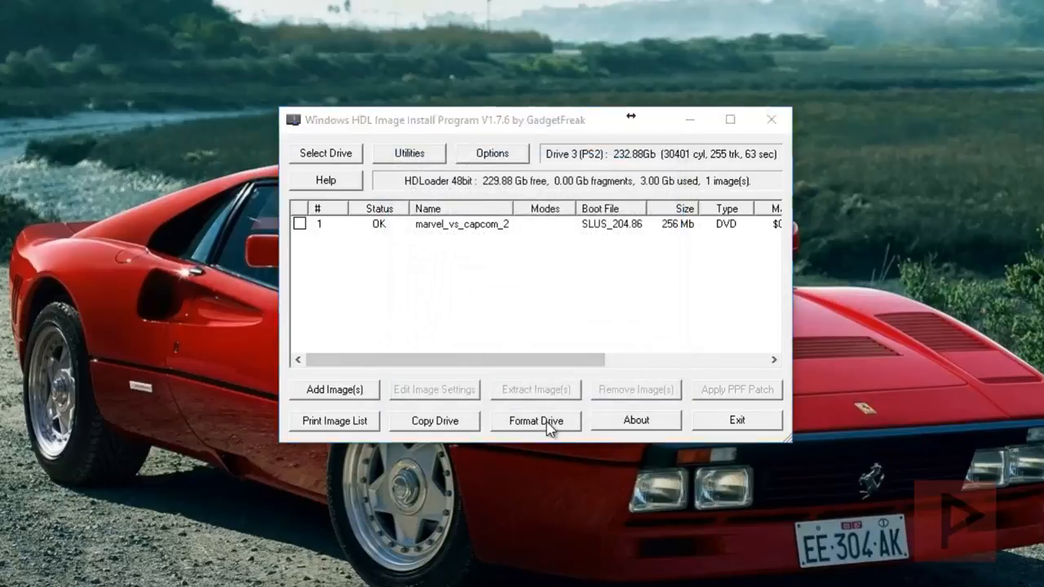
Quick-format the PS2 drive for HDLoader 48bit and accept the license warning.
{"action": "left_click", "coordinate": [535, 421]}
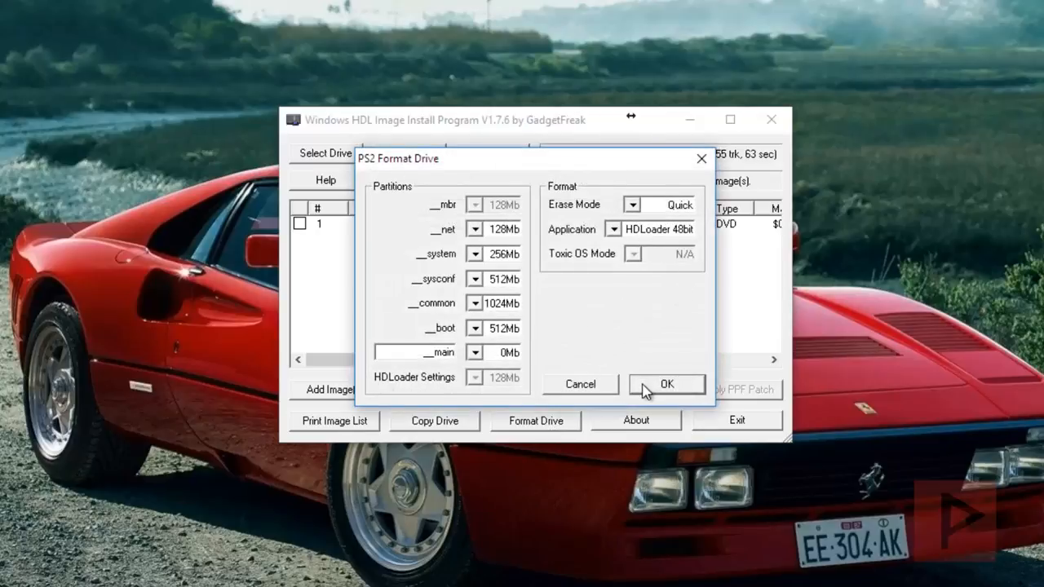
{"action": "left_click", "coordinate": [668, 384]}
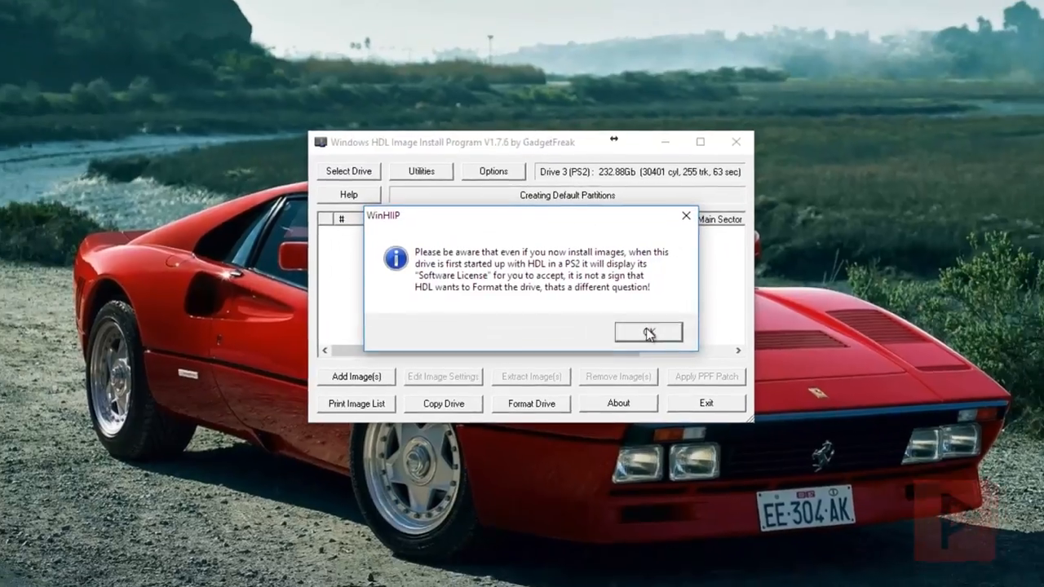
{"action": "left_click", "coordinate": [649, 331]}
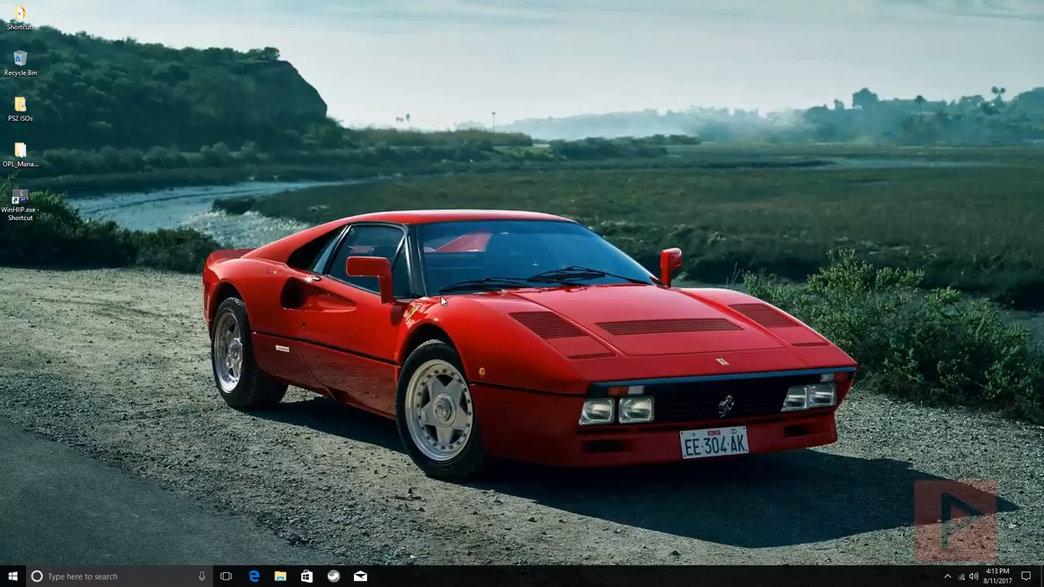
{"action": "mouse_move", "coordinate": [256, 211]}
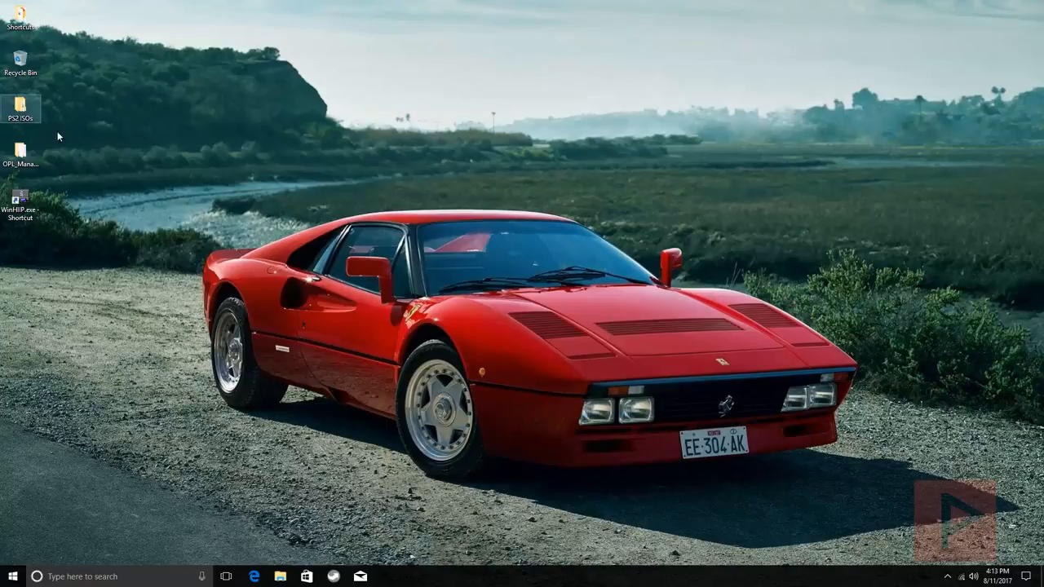
{"action": "double_click", "coordinate": [19, 111]}
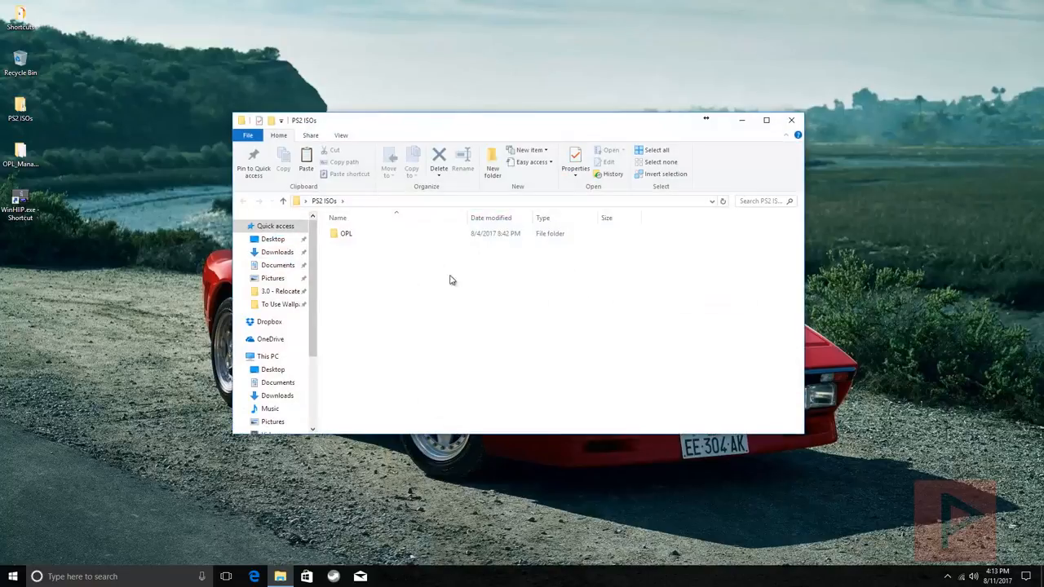
{"action": "double_click", "coordinate": [342, 233]}
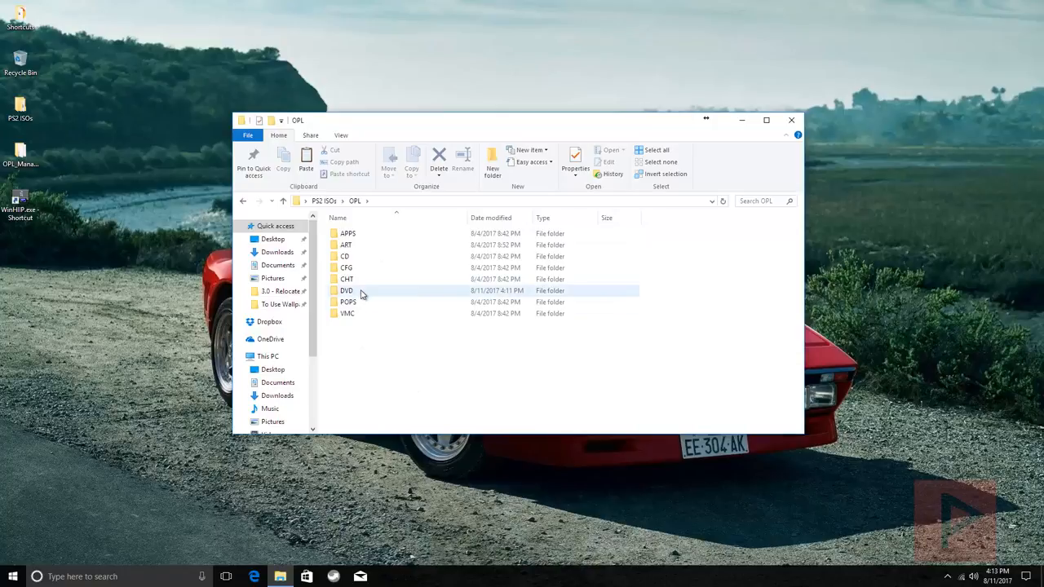
{"action": "double_click", "coordinate": [346, 290]}
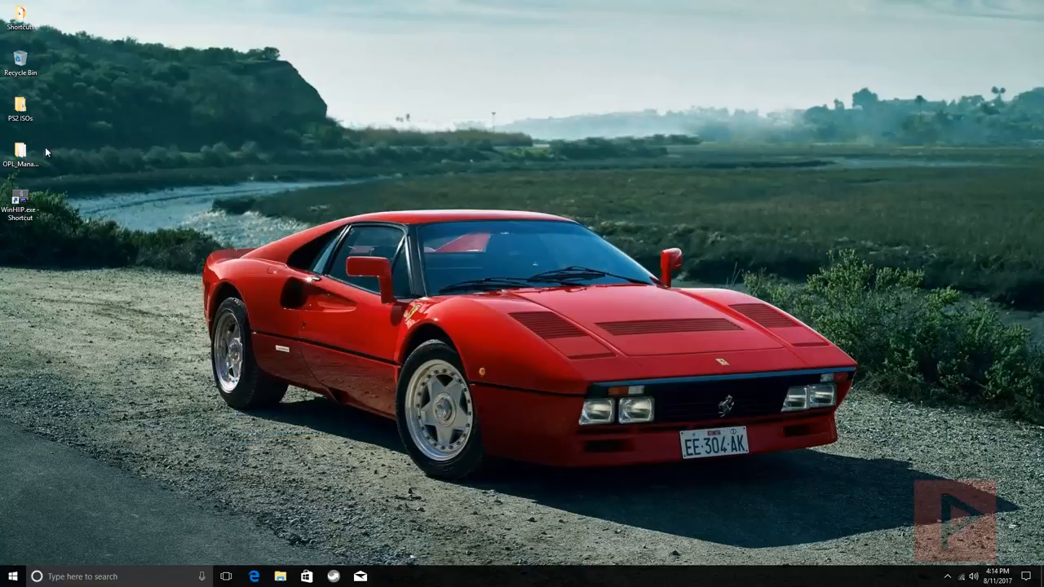
{"action": "double_click", "coordinate": [19, 112]}
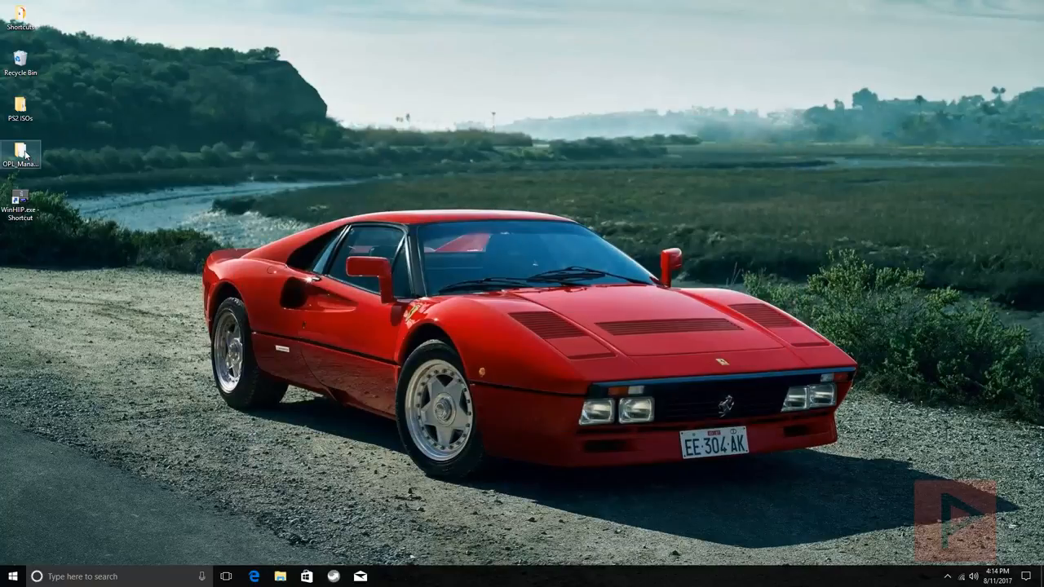
Run OPL_Manager.exe from the OPL_Manager_V20 folder as administrator.
{"action": "double_click", "coordinate": [20, 150]}
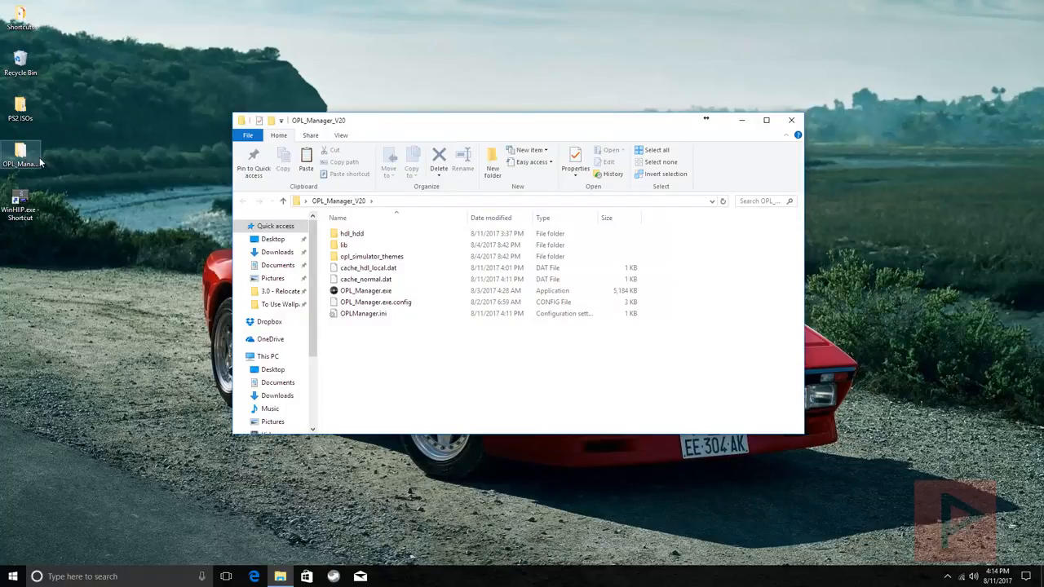
{"action": "right_click", "coordinate": [365, 290]}
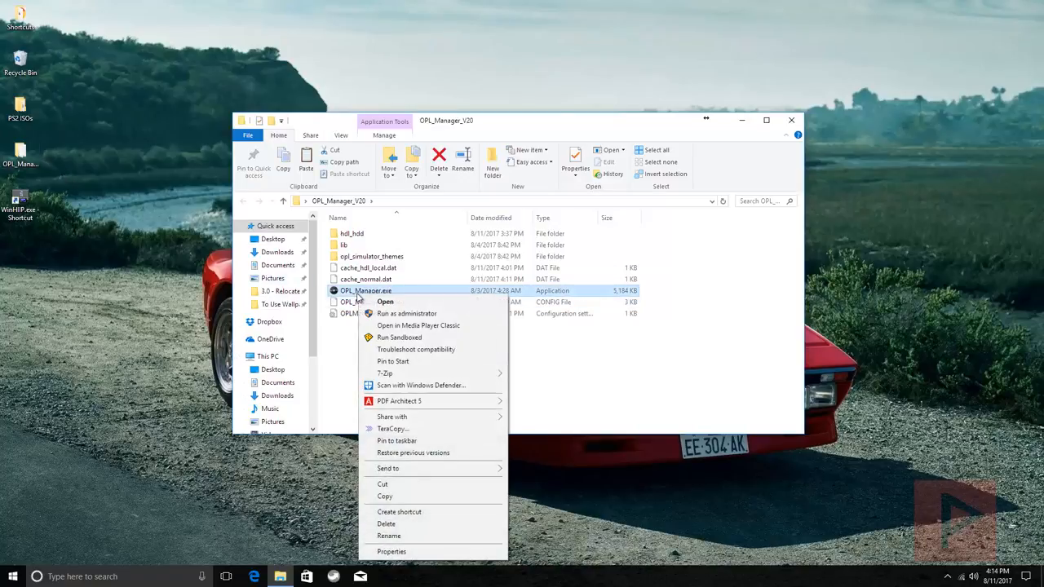
{"action": "left_click", "coordinate": [384, 302]}
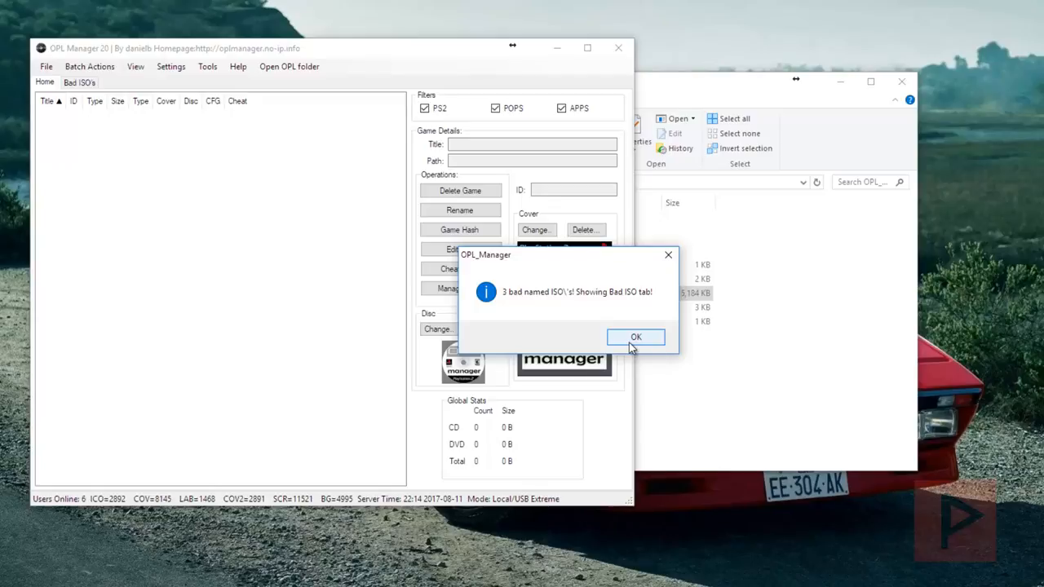
Dismiss the bad-named ISO notice and save Normal mode with the PS2 ISOs OPL path.
{"action": "left_click", "coordinate": [635, 337]}
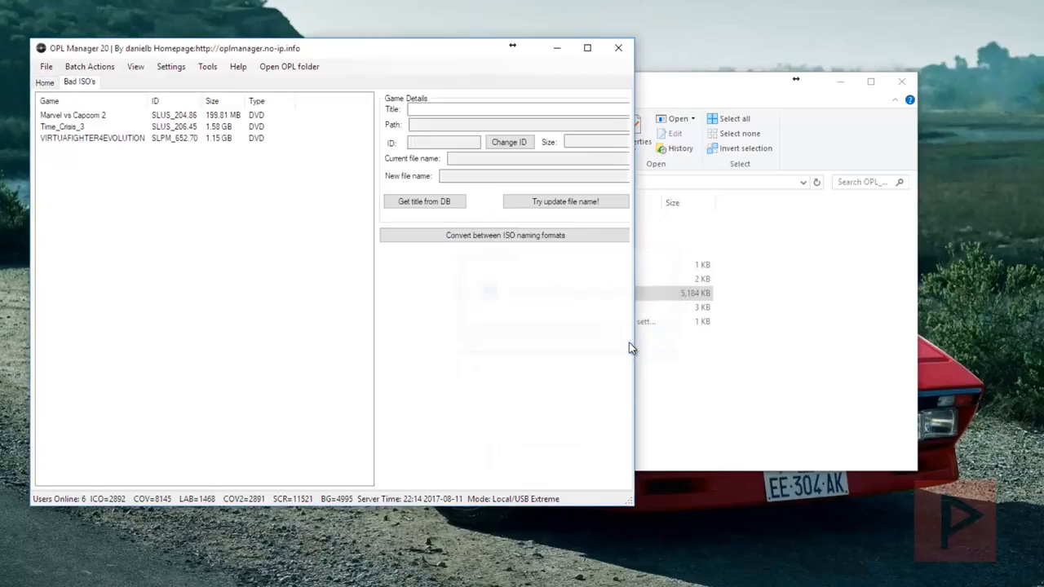
{"action": "left_click", "coordinate": [171, 66]}
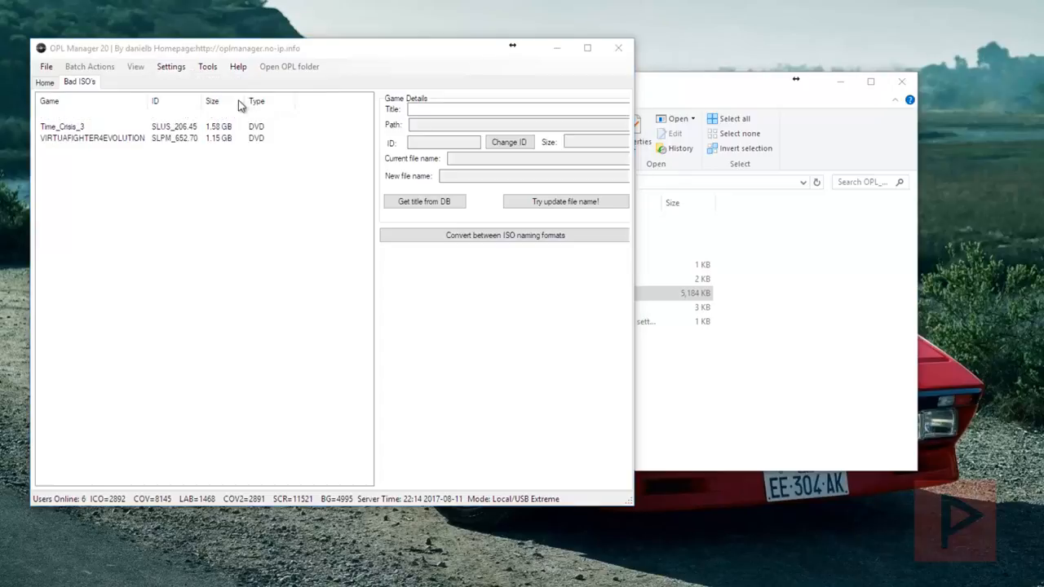
{"action": "left_click", "coordinate": [169, 67]}
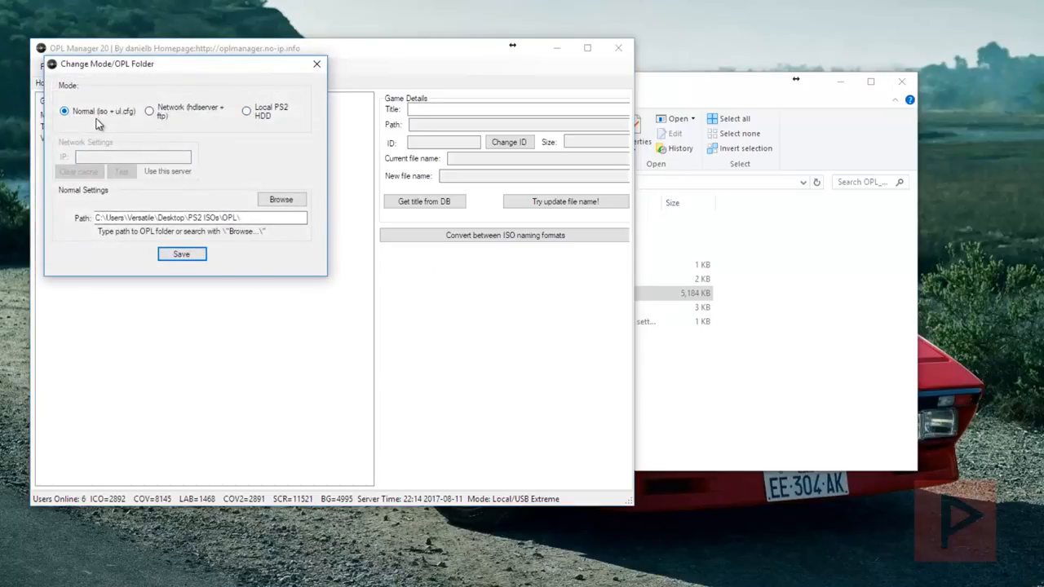
{"action": "mouse_move", "coordinate": [104, 111]}
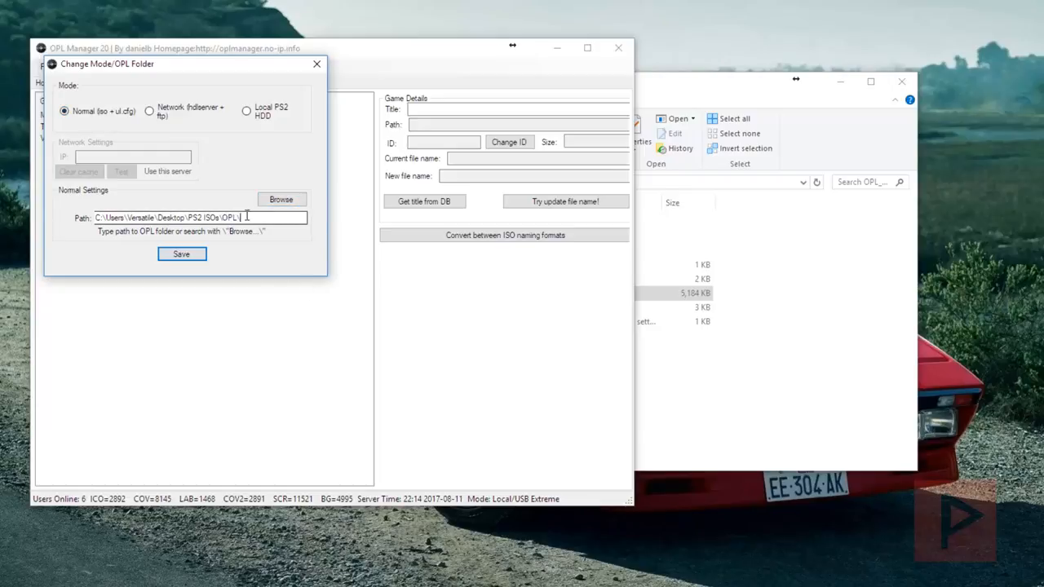
{"action": "triple_click", "coordinate": [196, 217]}
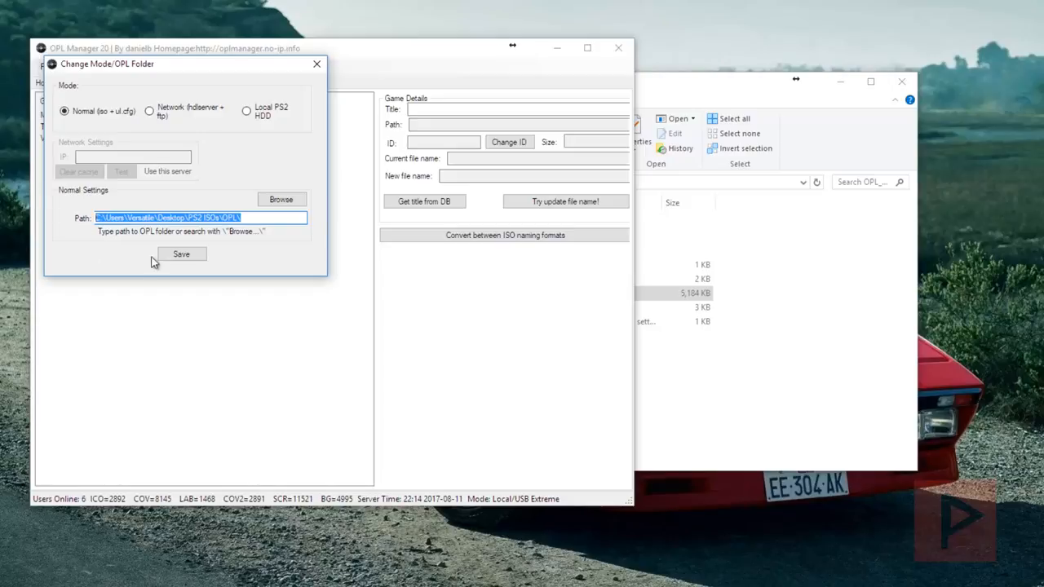
{"action": "left_click", "coordinate": [182, 254]}
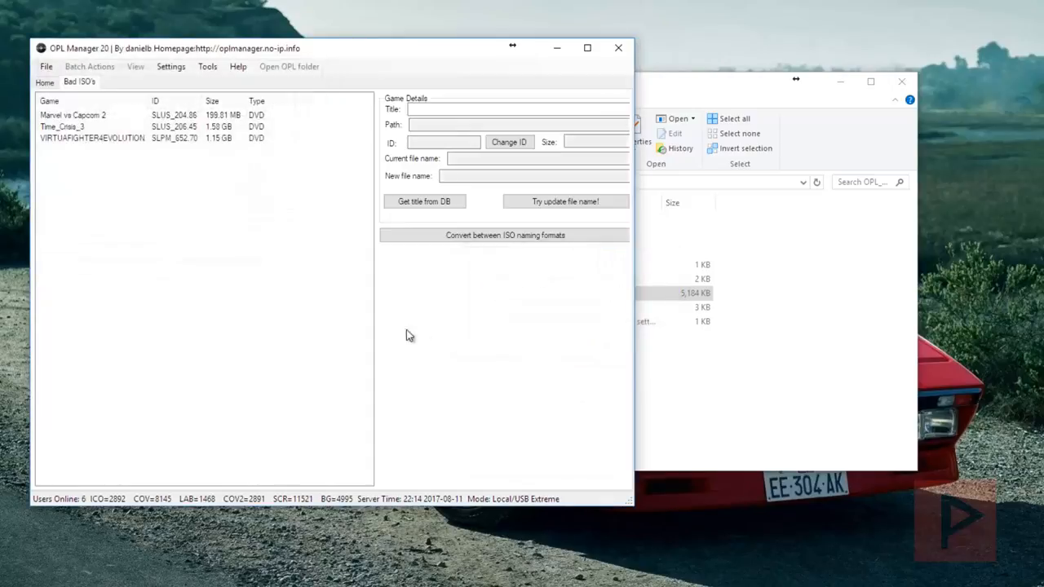
{"action": "mouse_move", "coordinate": [162, 255]}
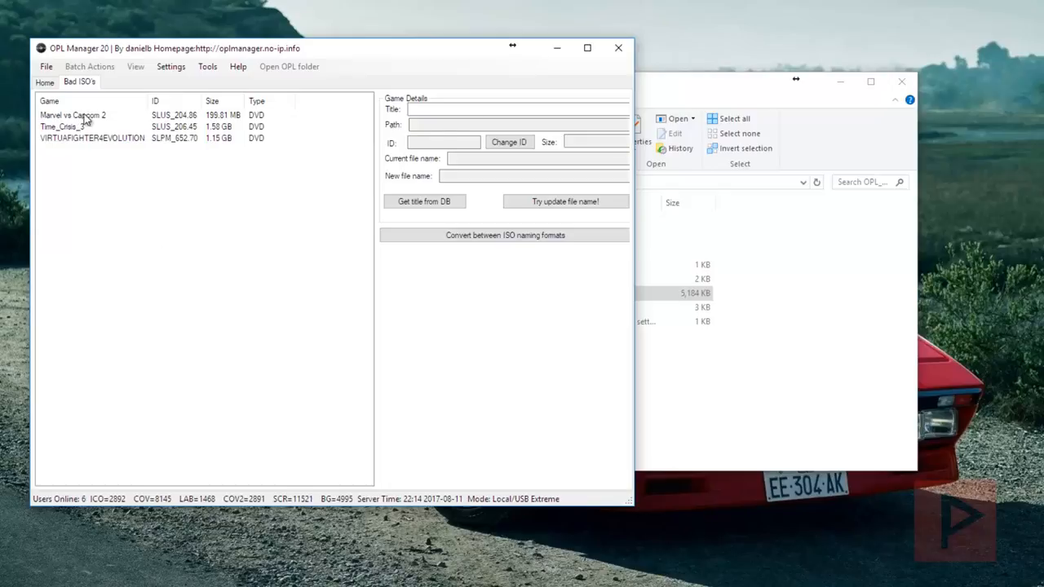
Maximize the window, get Marvel vs Capcom 2's database title, and review Time_Crisis_3 and Virtua Fighter 4.
{"action": "left_click", "coordinate": [73, 114]}
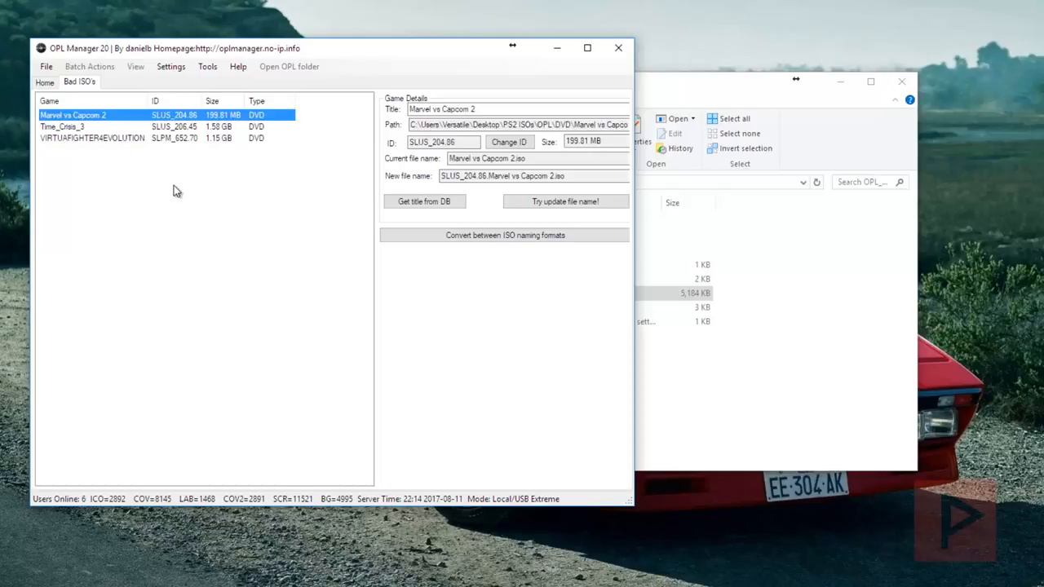
{"action": "mouse_move", "coordinate": [347, 222]}
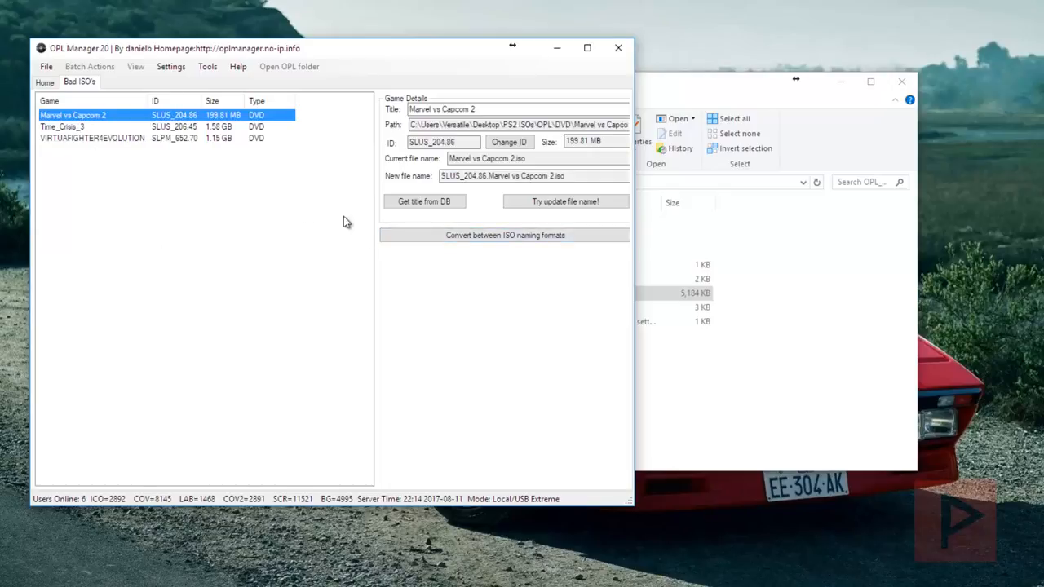
{"action": "mouse_move", "coordinate": [586, 48]}
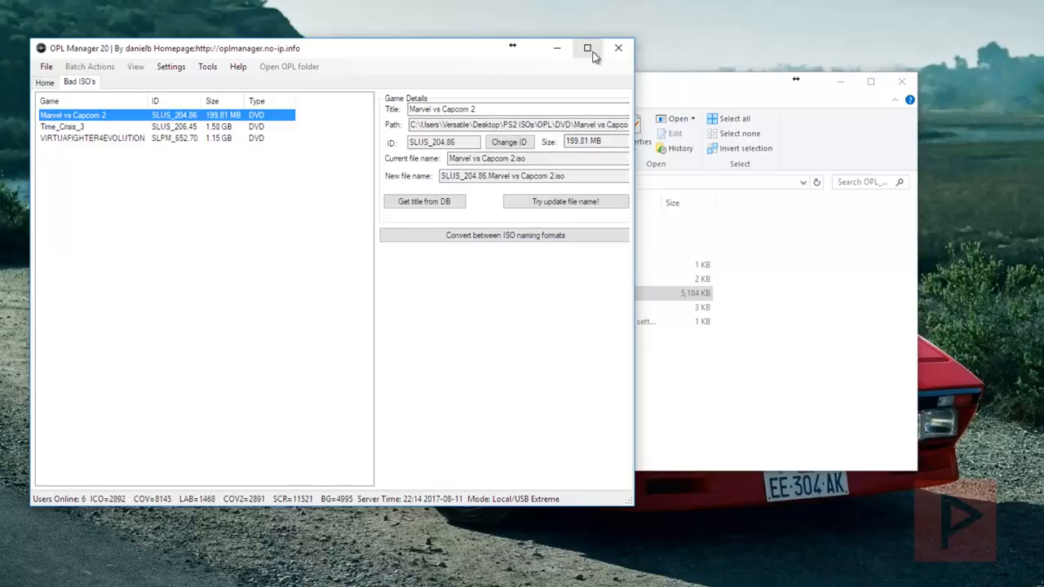
{"action": "left_click", "coordinate": [586, 48]}
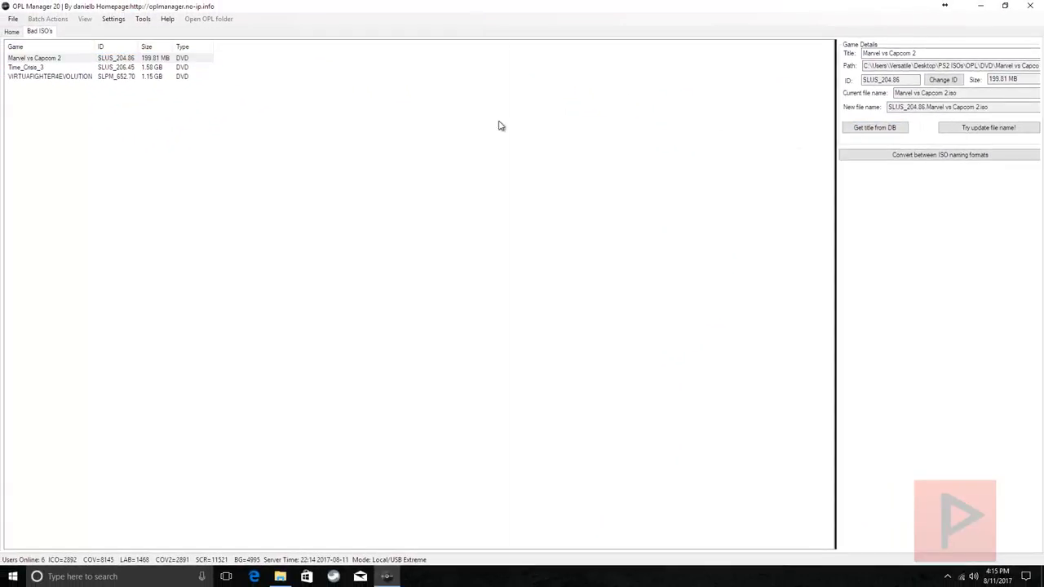
{"action": "left_click", "coordinate": [45, 53]}
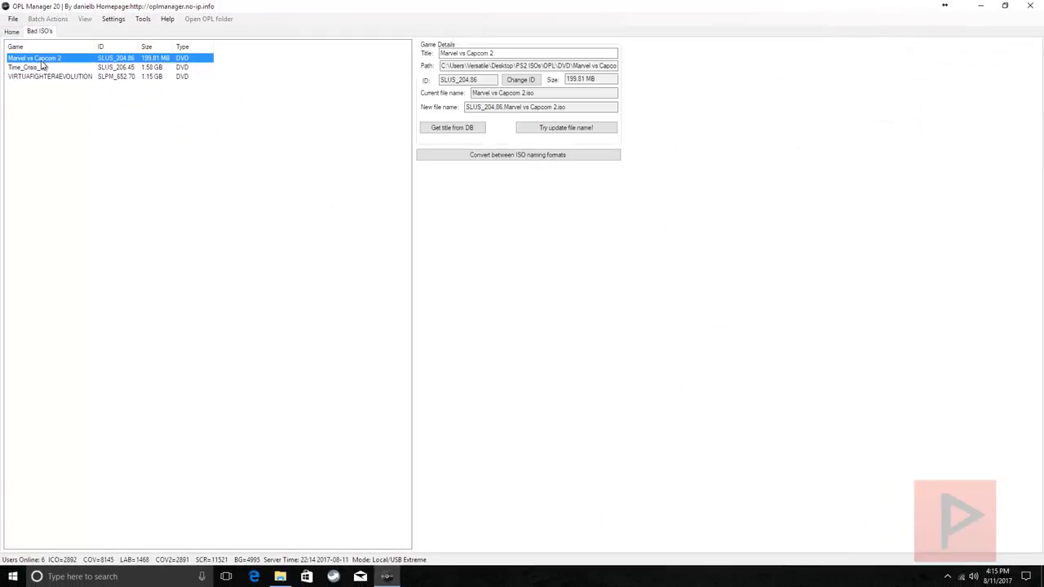
{"action": "left_click", "coordinate": [452, 127]}
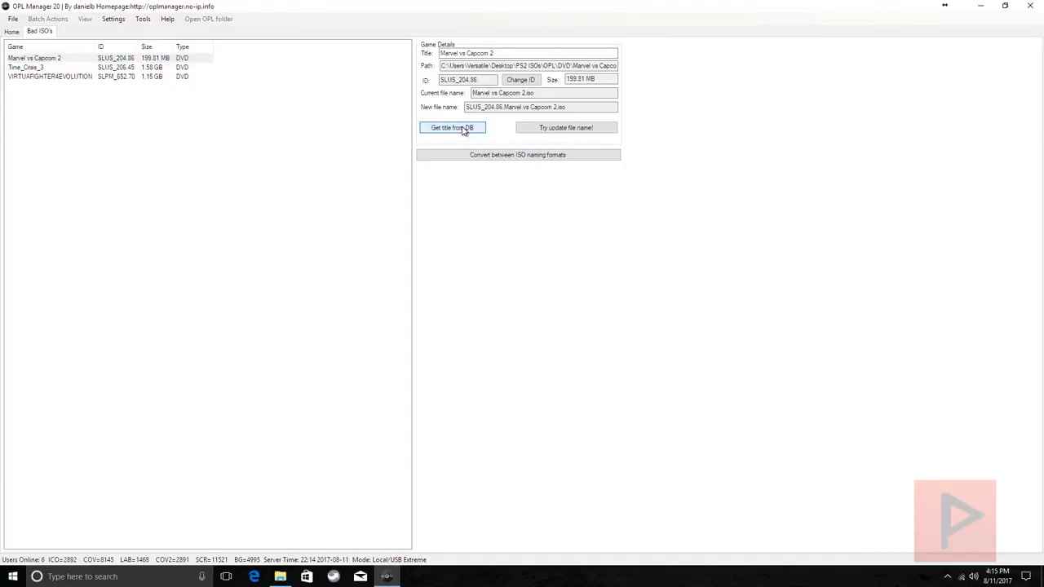
{"action": "left_click", "coordinate": [452, 127]}
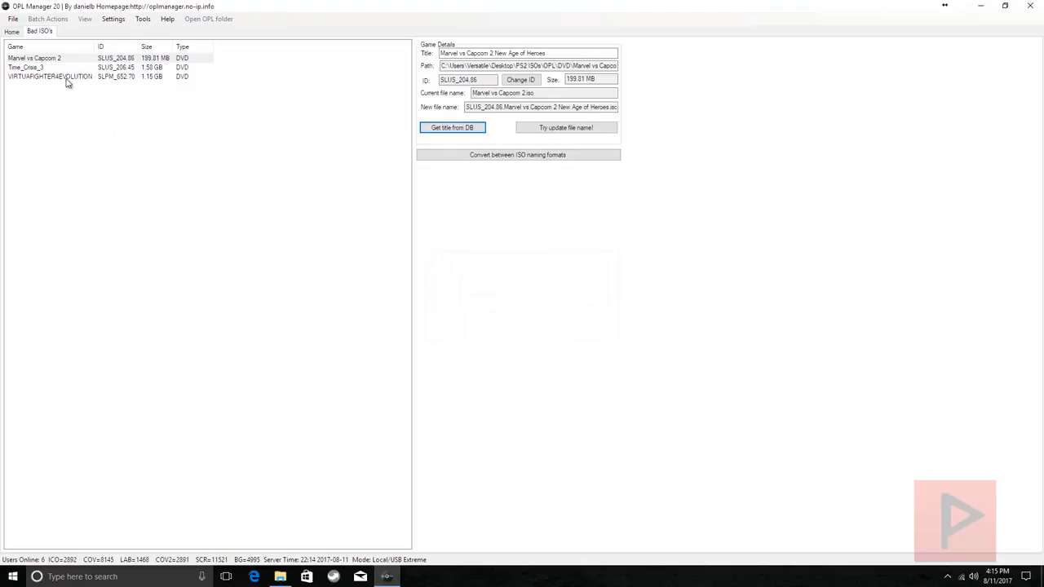
{"action": "left_click", "coordinate": [43, 67]}
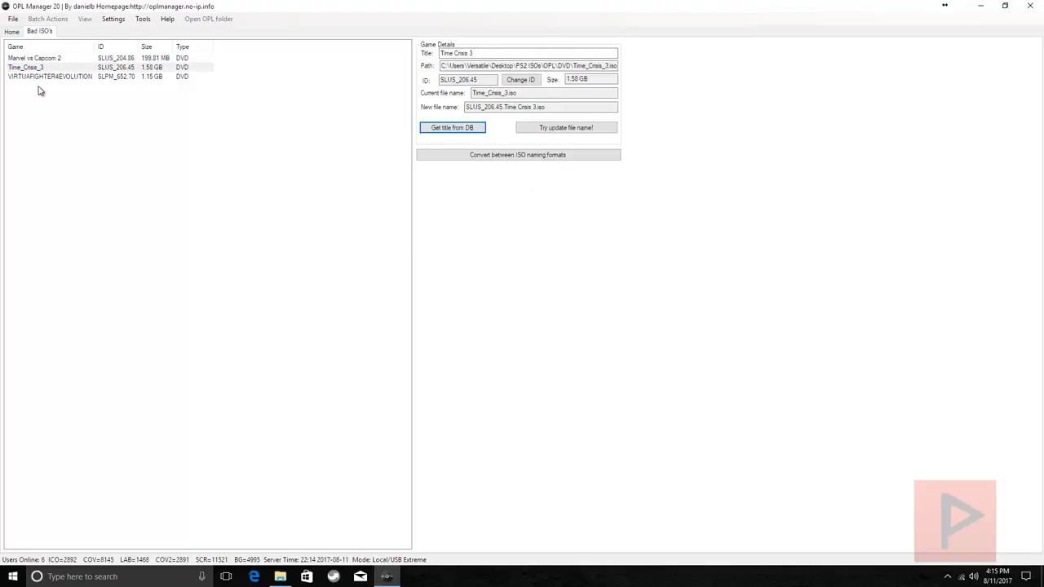
{"action": "left_click", "coordinate": [49, 80]}
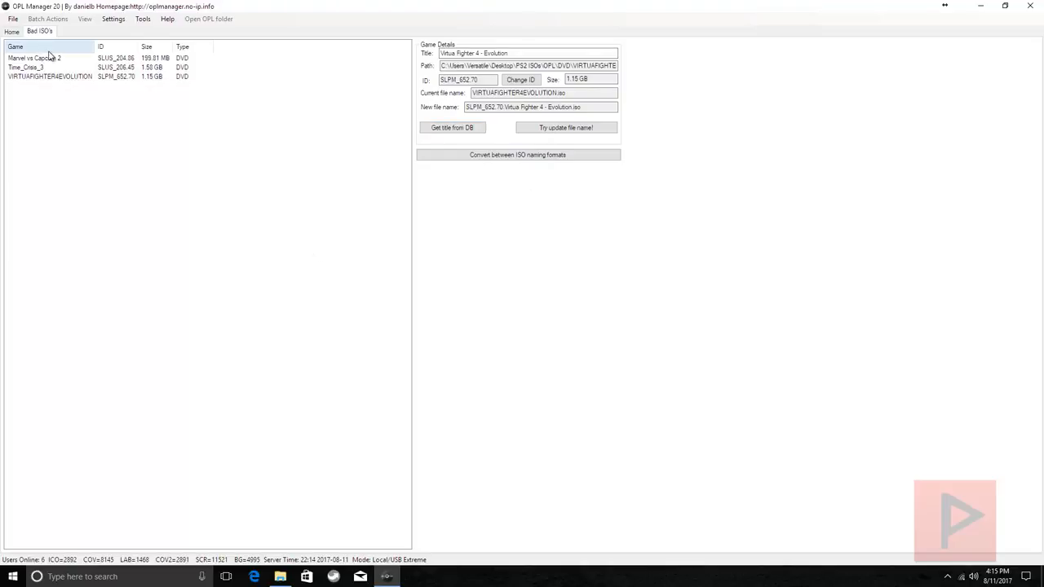
Rename the Marvel vs Capcom 2 and Time_Crisis_3 ISOs to ID-prefixed filenames.
{"action": "left_click", "coordinate": [41, 56]}
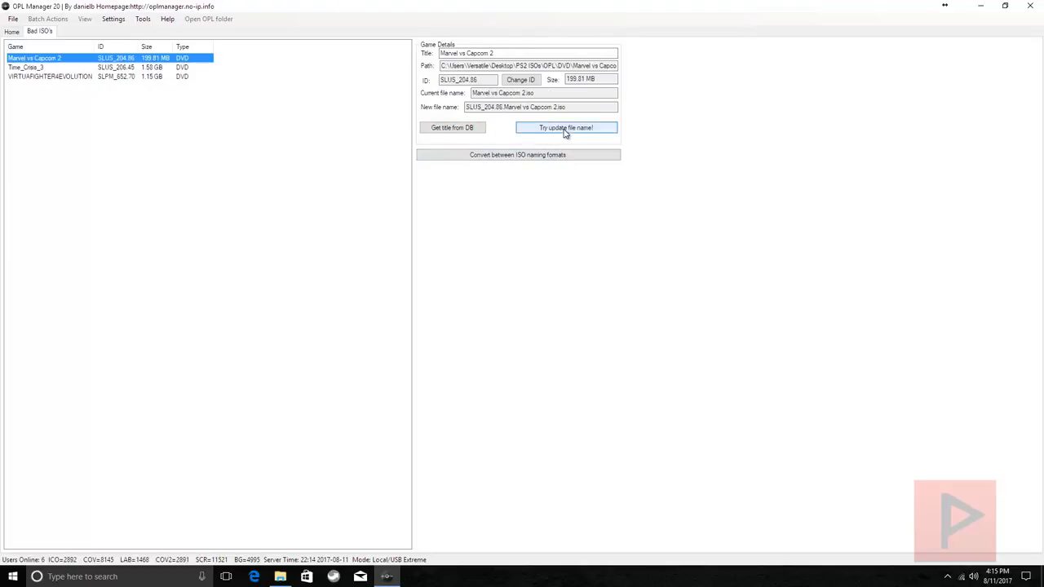
{"action": "left_click", "coordinate": [564, 128]}
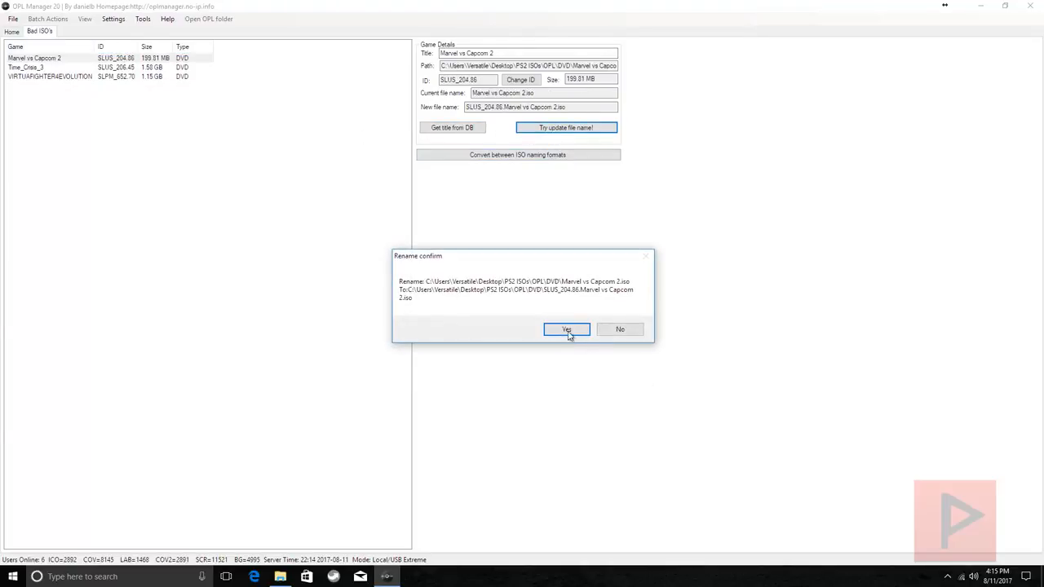
{"action": "left_click", "coordinate": [566, 329]}
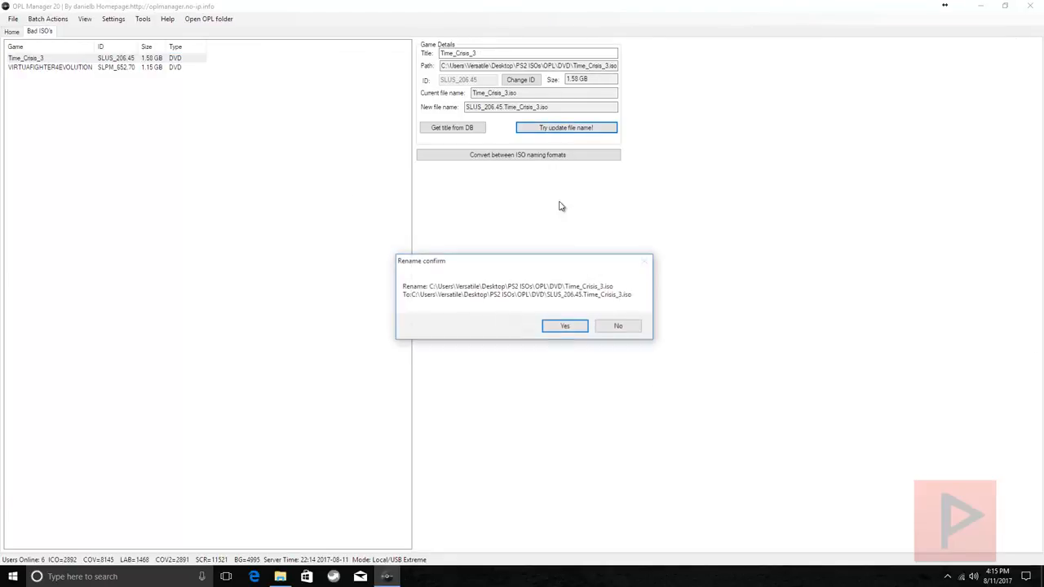
{"action": "left_click", "coordinate": [564, 325]}
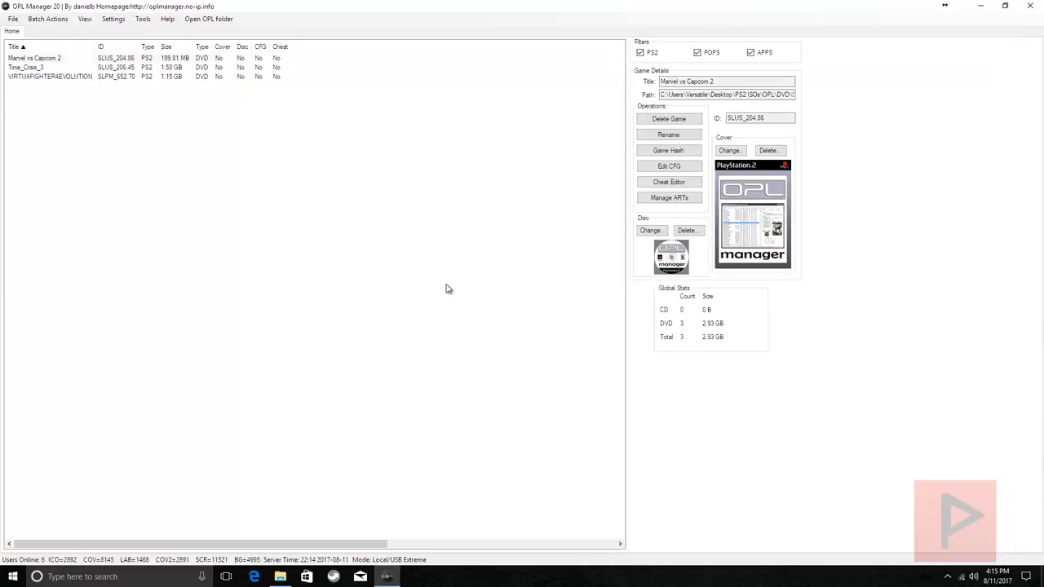
{"action": "mouse_move", "coordinate": [298, 219]}
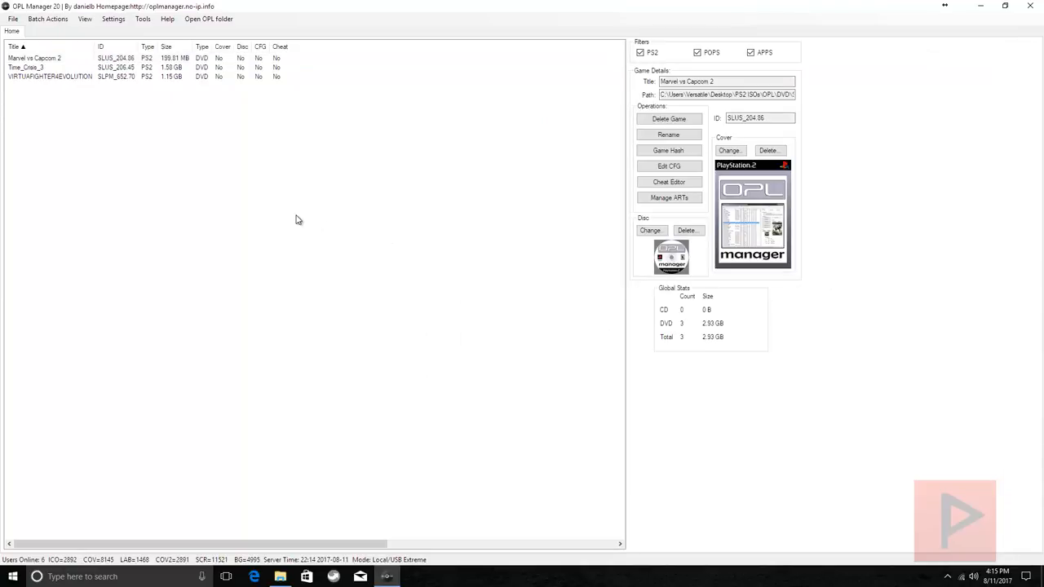
Batch-download game art for all three games and close the download window when finished.
{"action": "left_click", "coordinate": [148, 14]}
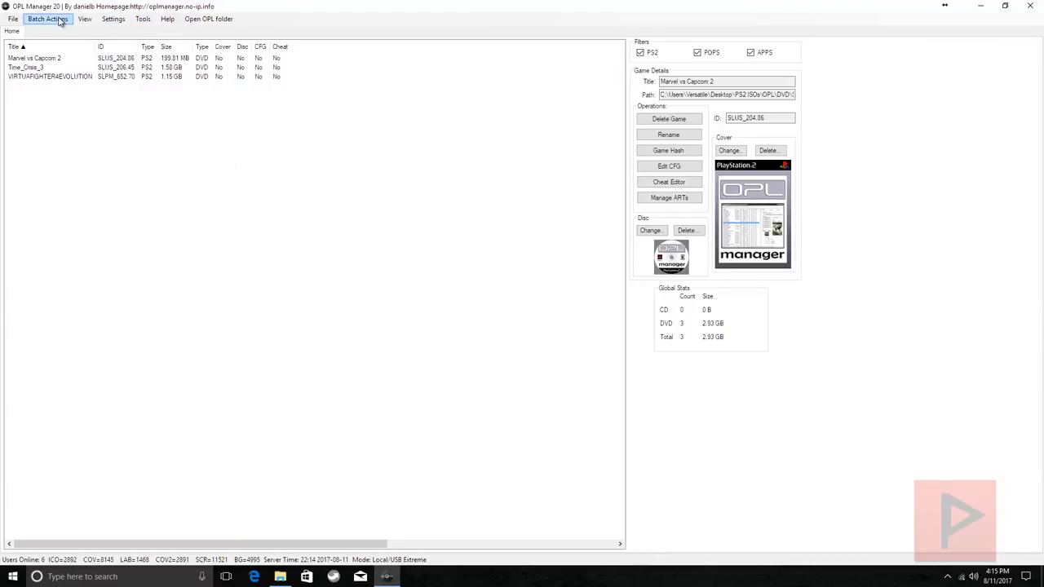
{"action": "left_click", "coordinate": [46, 18]}
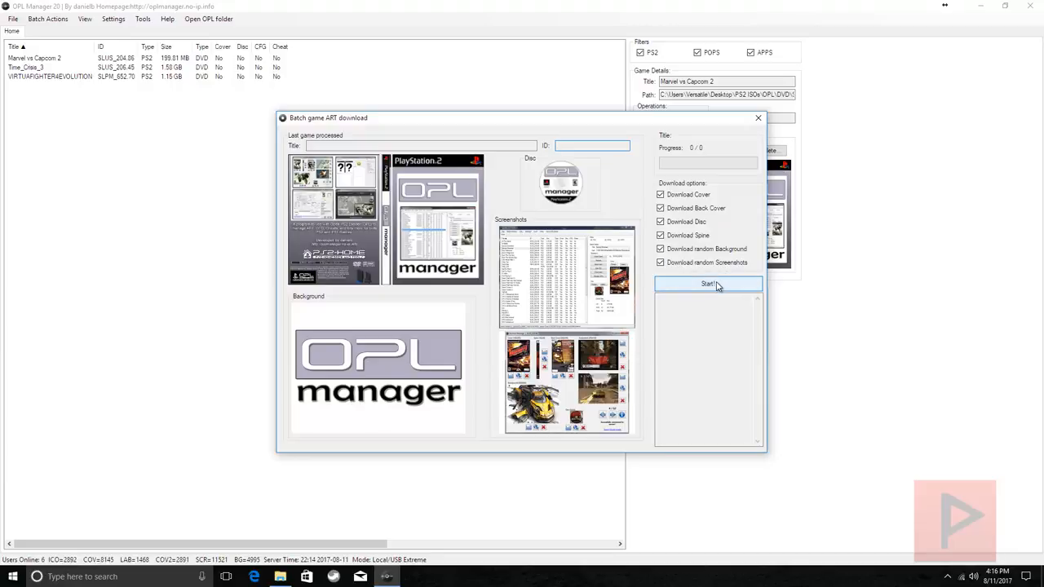
{"action": "left_click", "coordinate": [707, 283]}
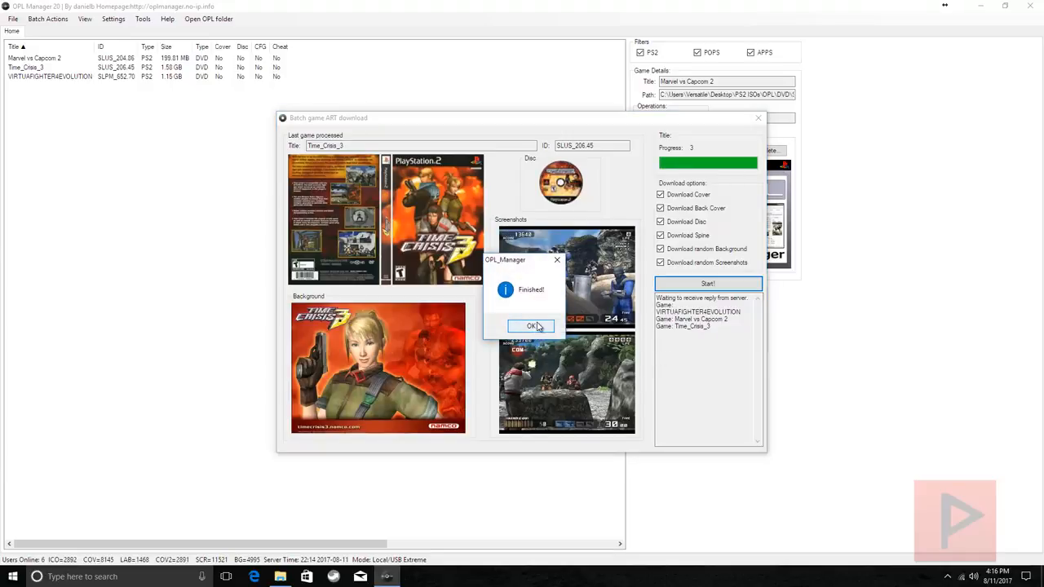
{"action": "left_click", "coordinate": [529, 326]}
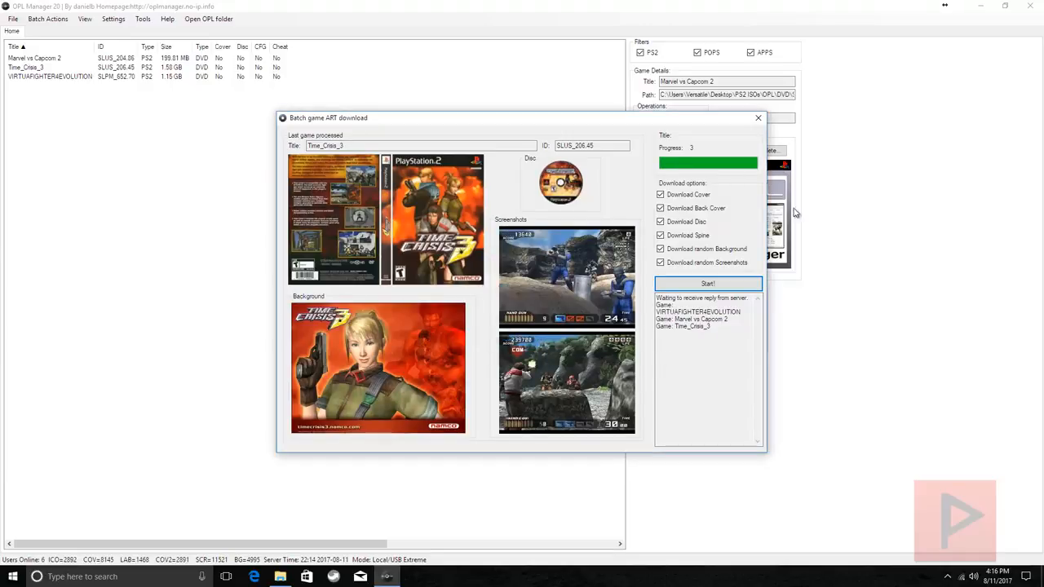
{"action": "left_click", "coordinate": [757, 119]}
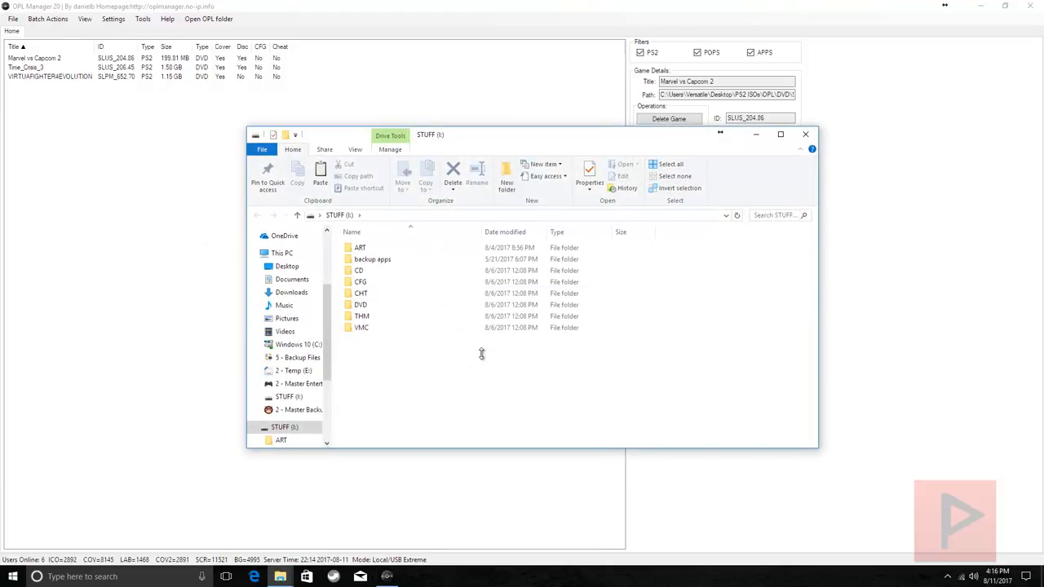
{"action": "mouse_move", "coordinate": [488, 422]}
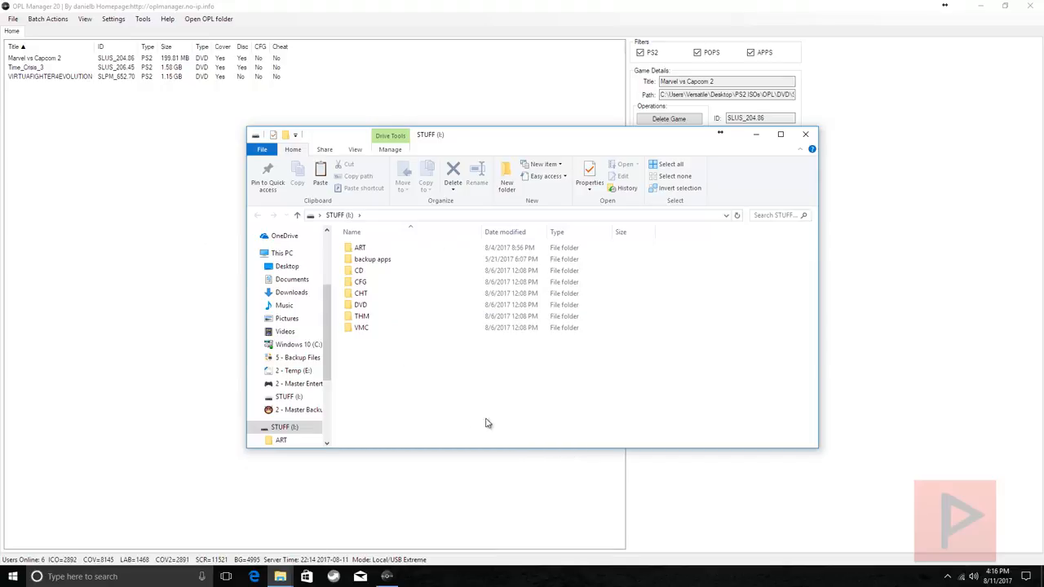
Browse into the STUFF (I:) drive's PS2 ISOs OPL folder in File Explorer.
{"action": "double_click", "coordinate": [361, 248]}
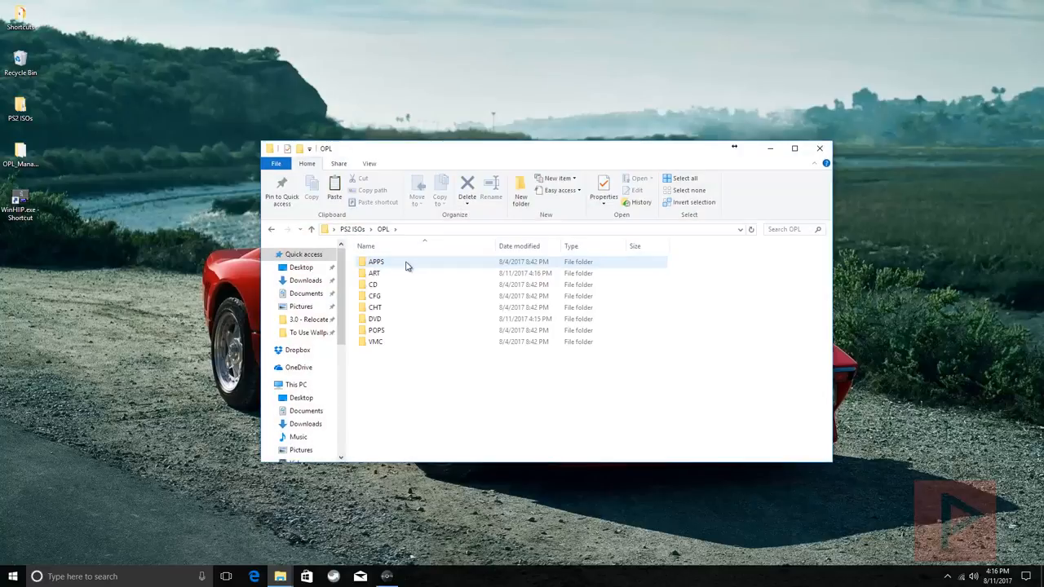
Open the OPL folder and copy its ART folder.
{"action": "double_click", "coordinate": [373, 272]}
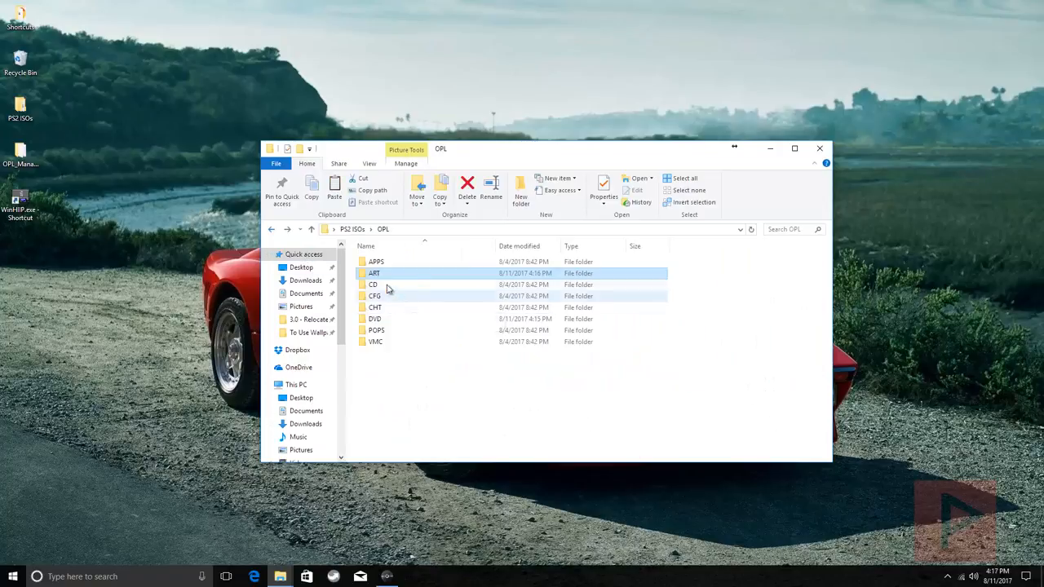
{"action": "right_click", "coordinate": [373, 273]}
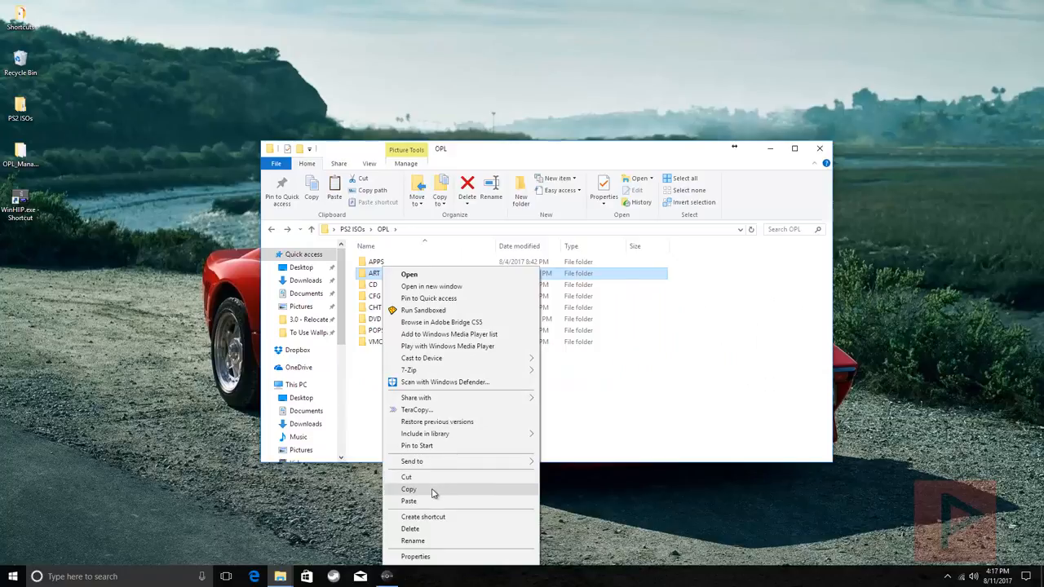
{"action": "left_click", "coordinate": [408, 489]}
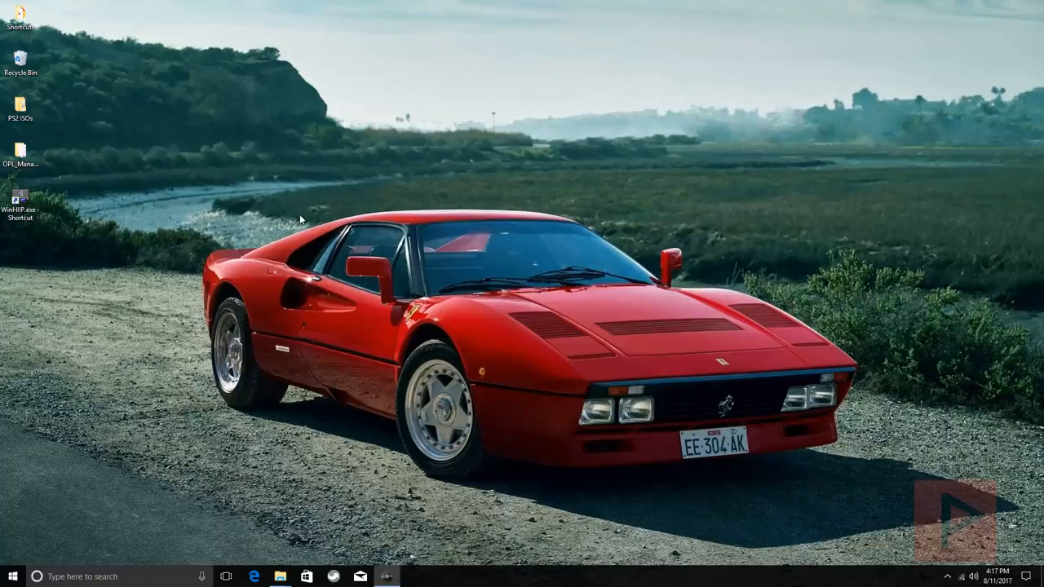
Launch WinHIIP as administrator and select Drive 3 (PS2) as the target.
{"action": "right_click", "coordinate": [19, 204]}
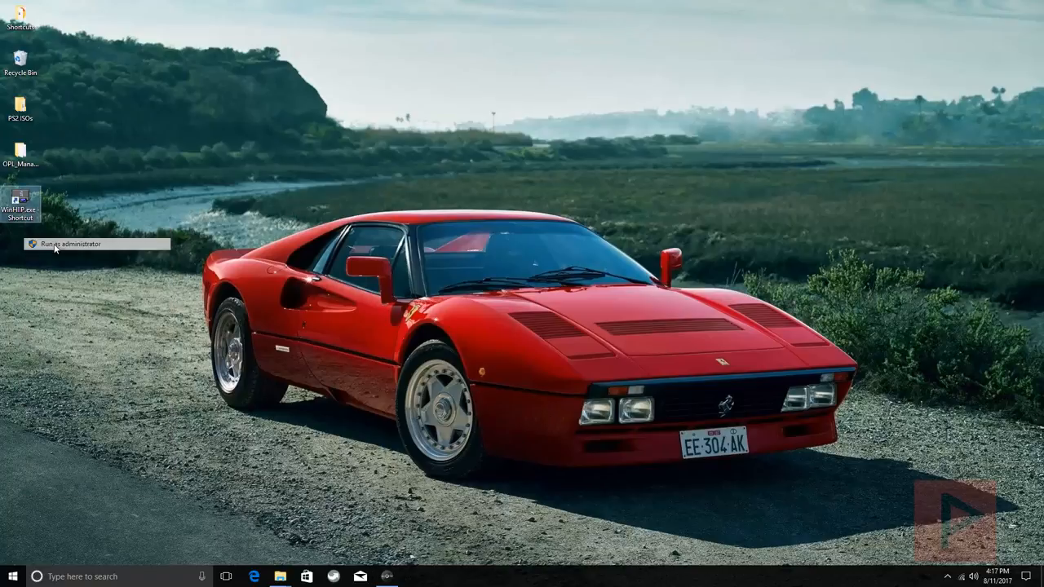
{"action": "left_click", "coordinate": [61, 242]}
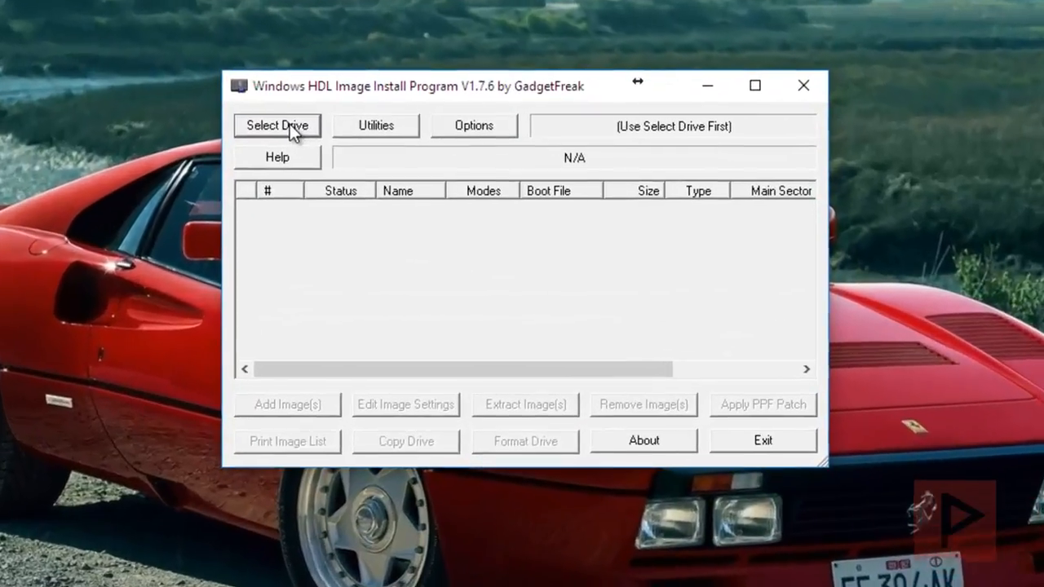
{"action": "left_click", "coordinate": [276, 126]}
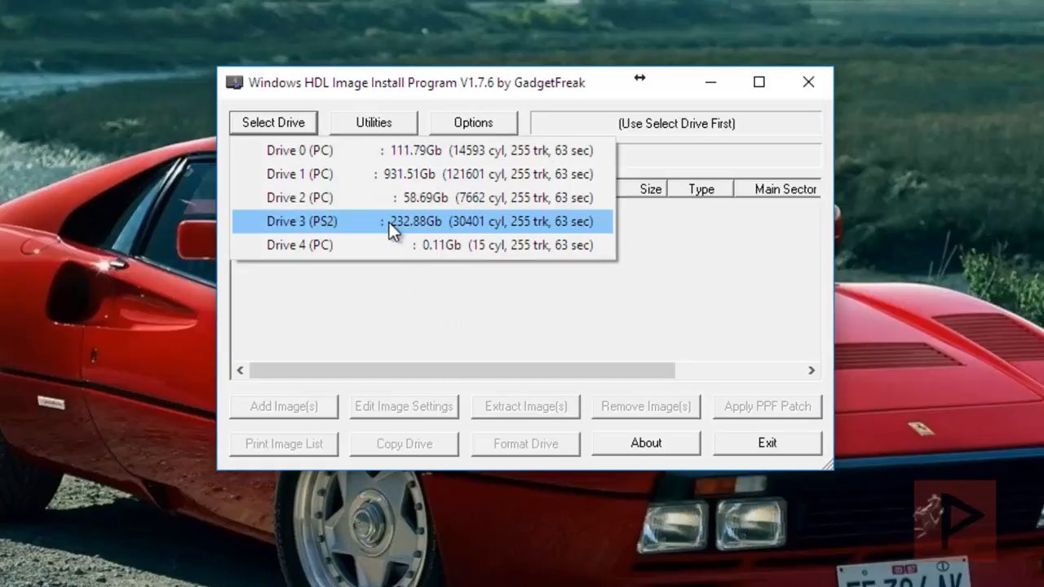
{"action": "left_click", "coordinate": [394, 221]}
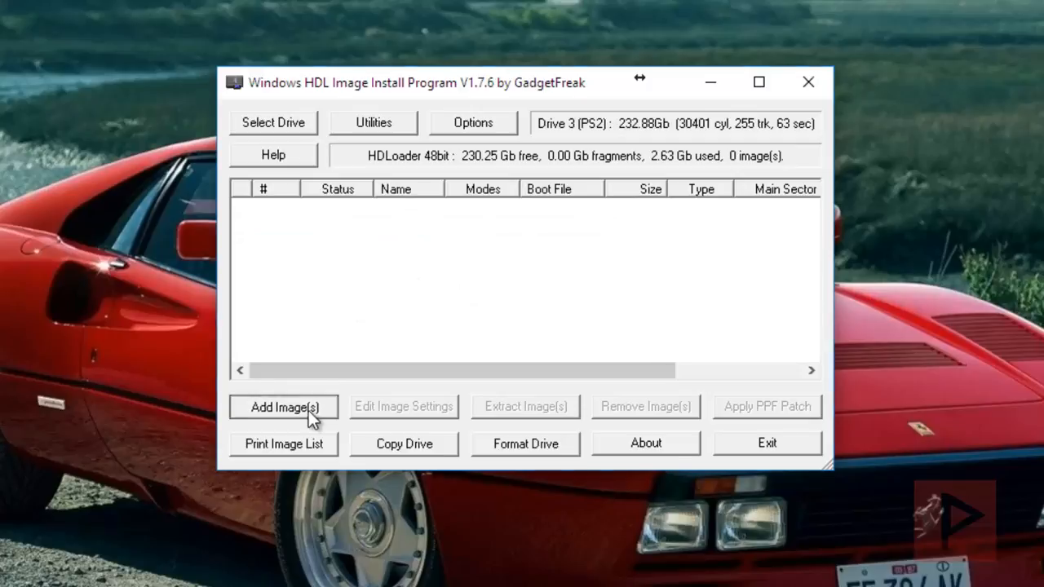
Add the three PS2 game ISOs and start installing them to the drive.
{"action": "left_click", "coordinate": [283, 407]}
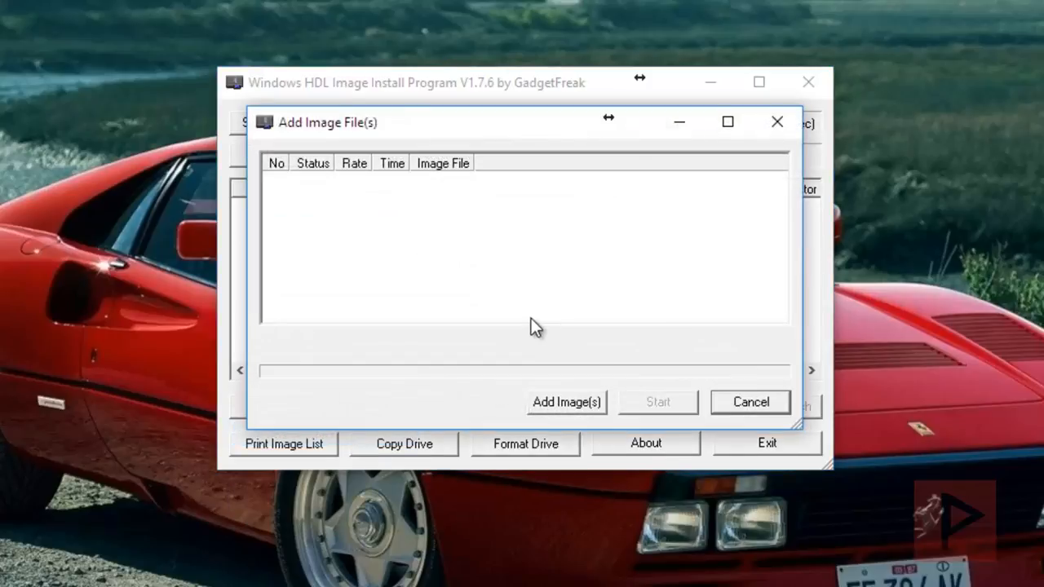
{"action": "left_click", "coordinate": [565, 402]}
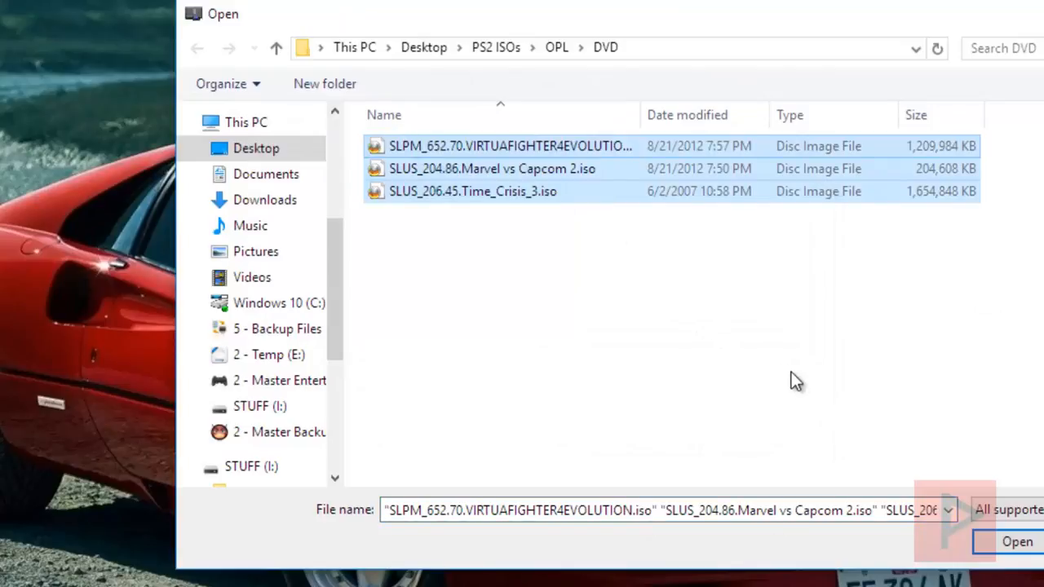
{"action": "mouse_move", "coordinate": [630, 172]}
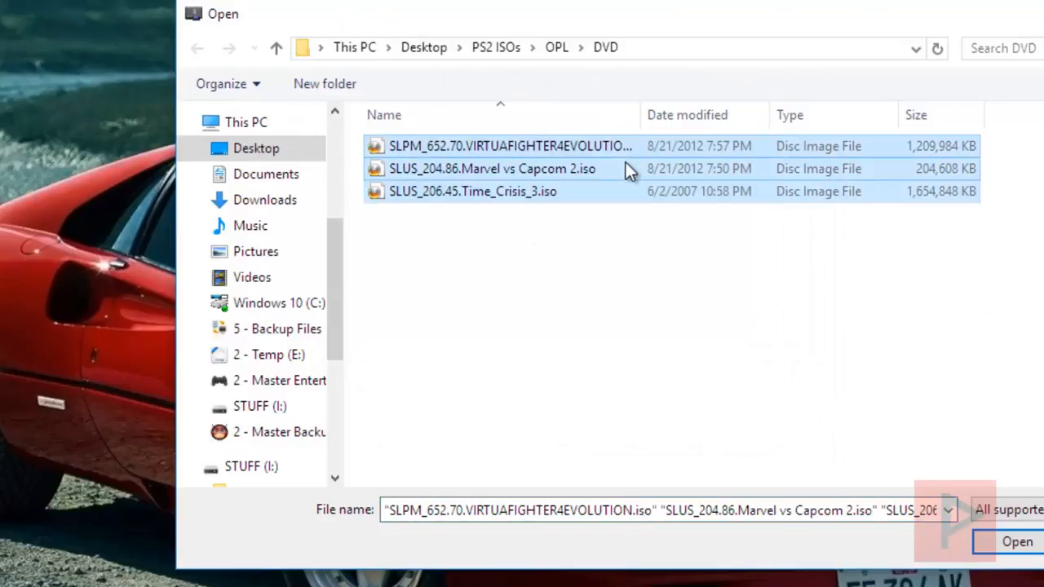
{"action": "left_click", "coordinate": [1016, 541]}
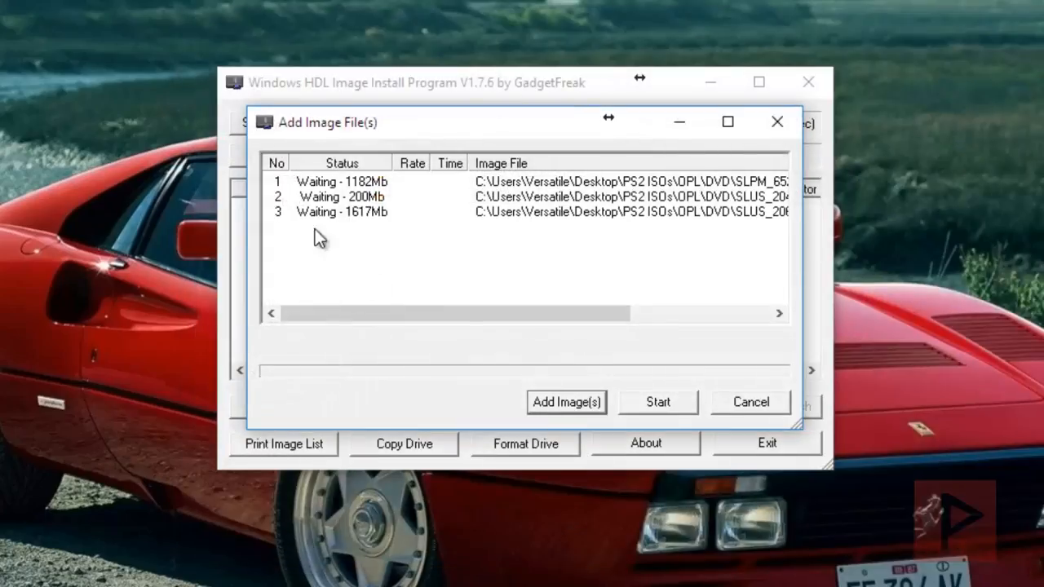
{"action": "mouse_move", "coordinate": [674, 414]}
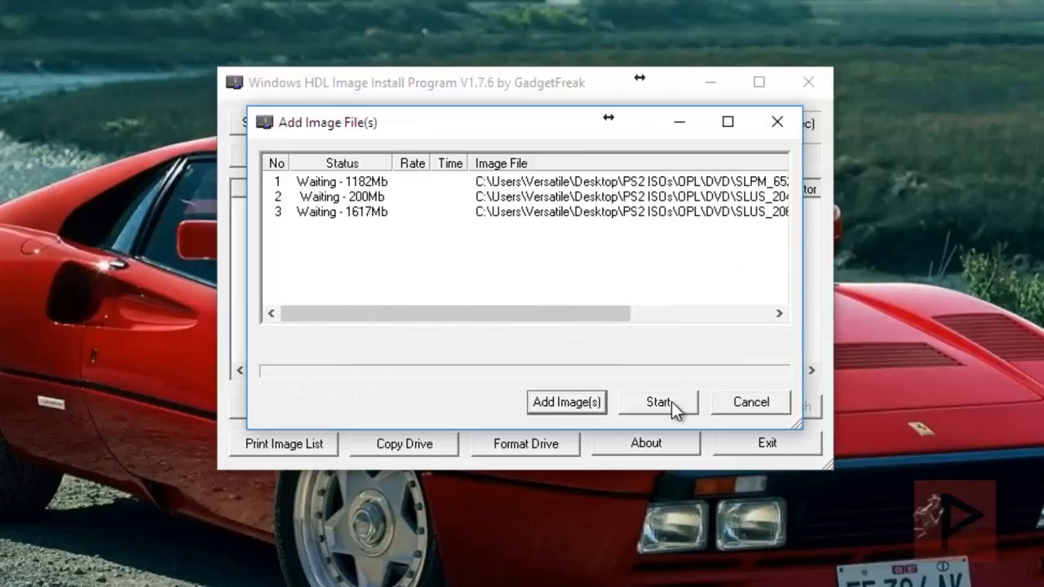
{"action": "left_click", "coordinate": [658, 402]}
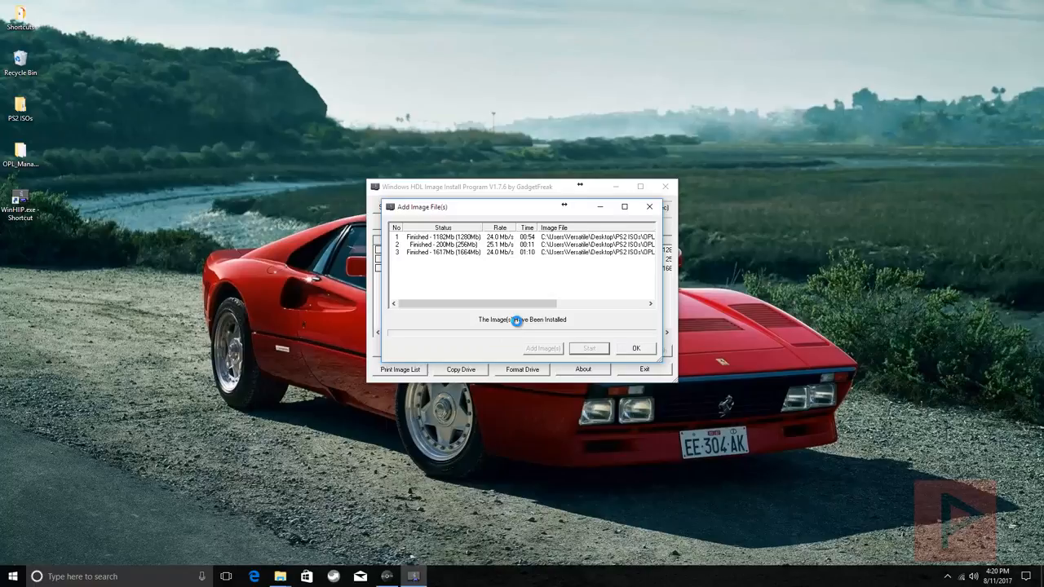
{"action": "mouse_move", "coordinate": [596, 332]}
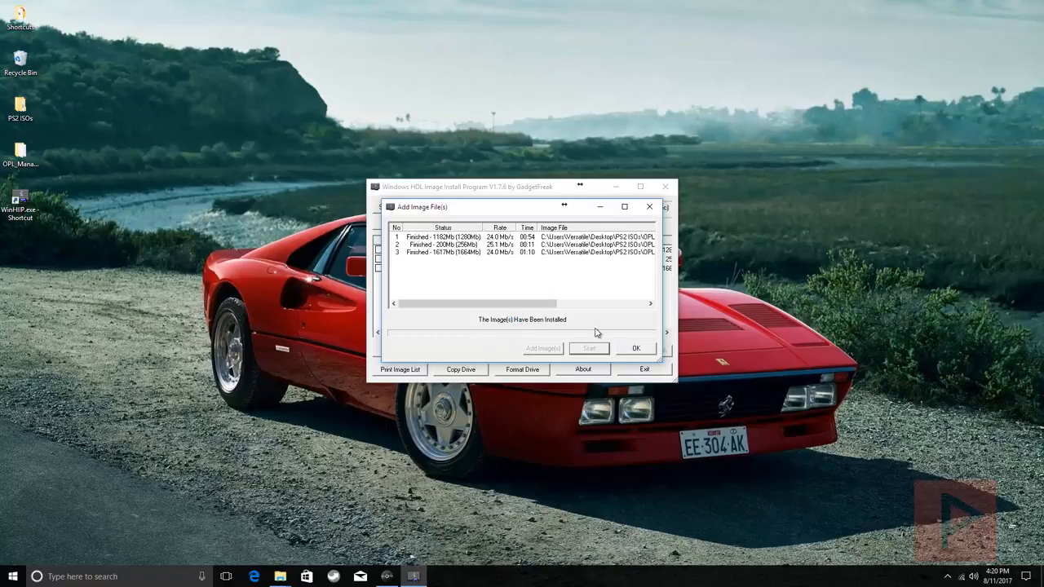
Acknowledge the finished install, verify all three games show OK, and exit WinHIIP.
{"action": "left_click", "coordinate": [636, 348]}
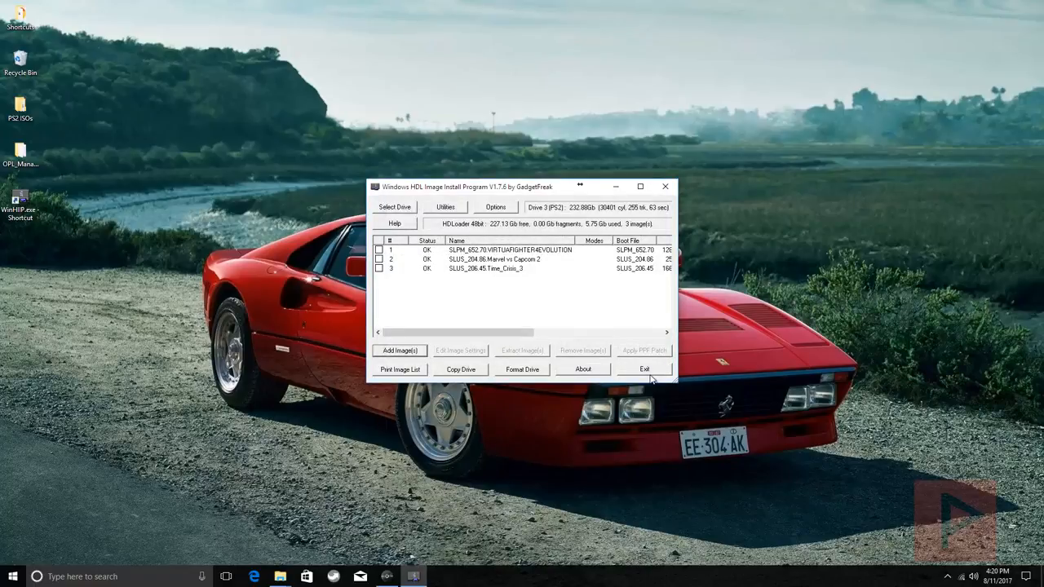
{"action": "left_click", "coordinate": [644, 368]}
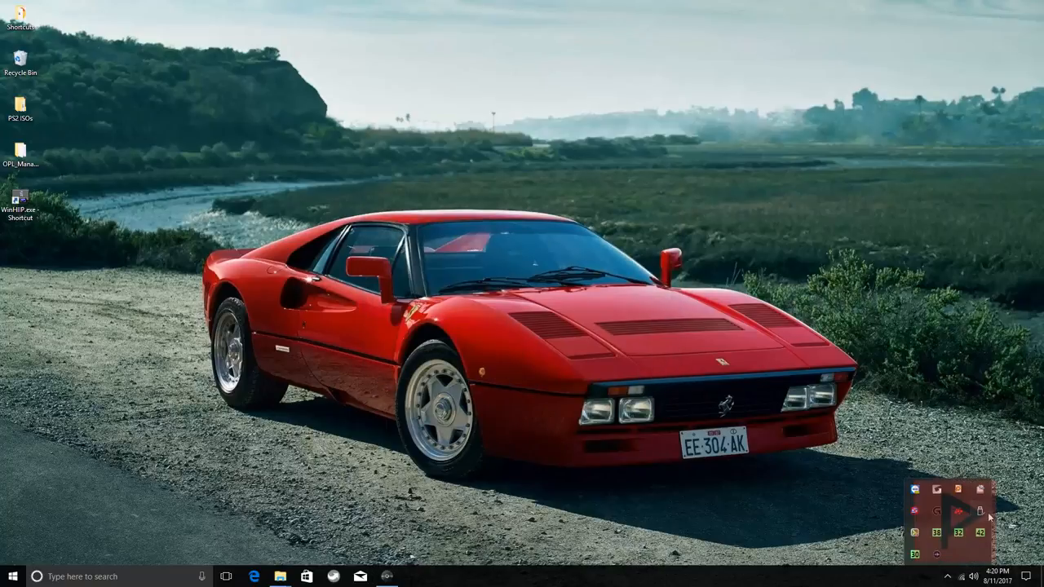
{"action": "left_click", "coordinate": [975, 510]}
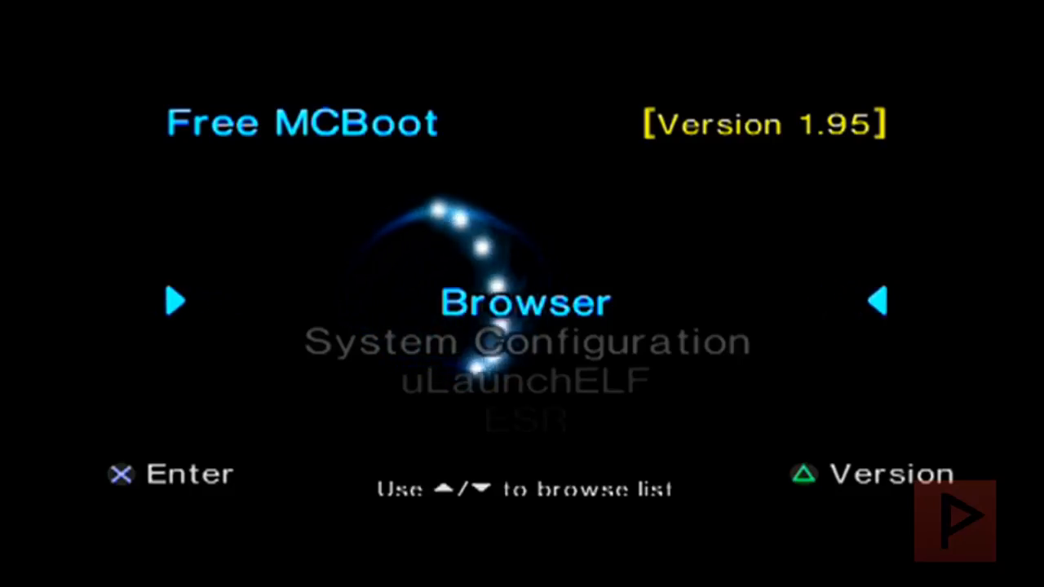
Open uLaunchELF's browser on mass:/ and copy the ART cover-art folder.
{"action": "key", "text": "Down"}
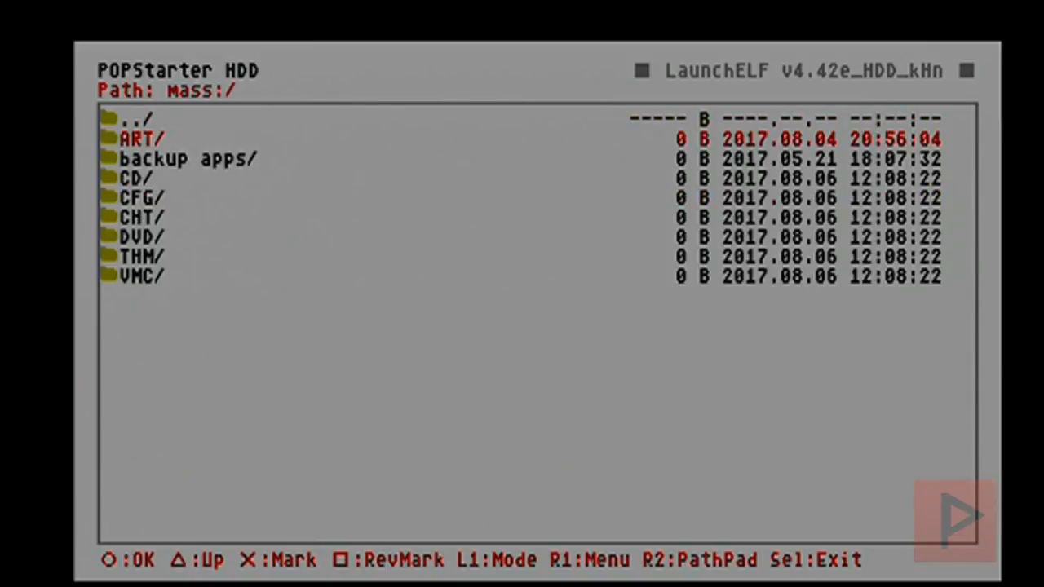
{"action": "key", "text": "R1"}
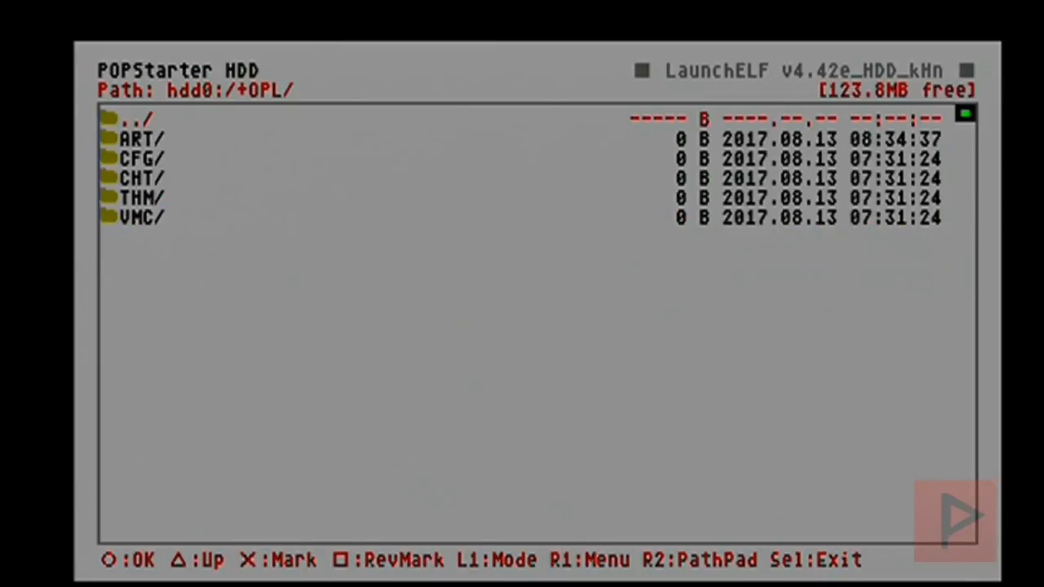
Paste the ART folder into hdd0:/+OPL, then run OPNPS2LD.ELF from mc0:/BOOT.
{"action": "key", "text": "R1"}
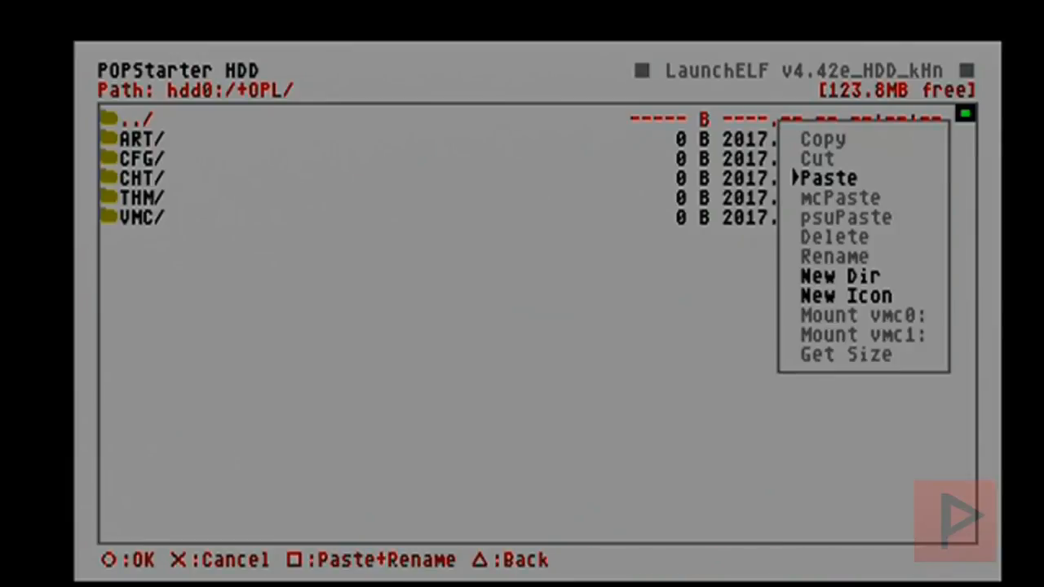
{"action": "left_click", "coordinate": [829, 178]}
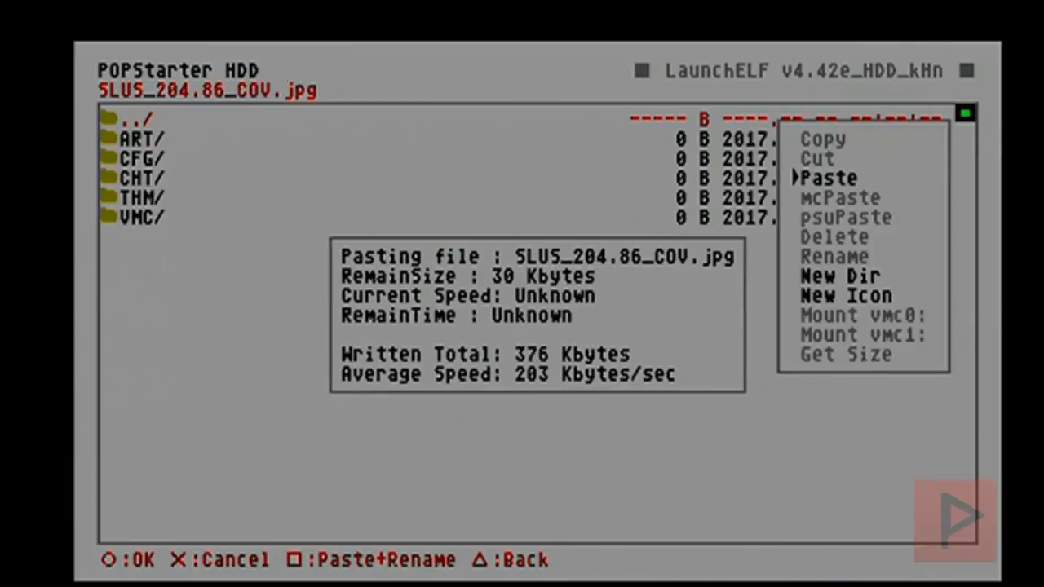
{"action": "left_click", "coordinate": [829, 177]}
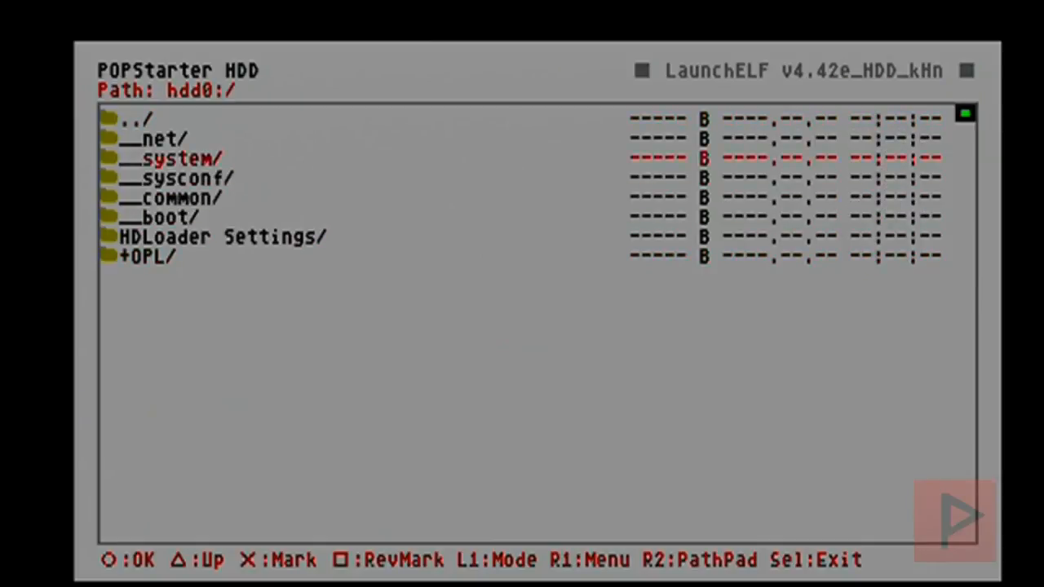
{"action": "key", "text": "Triangle"}
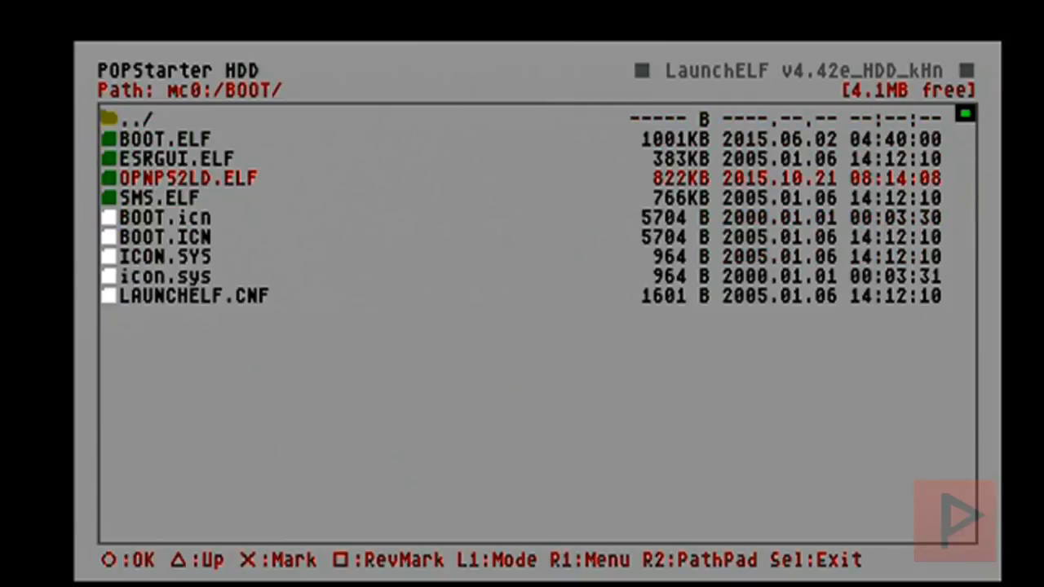
{"action": "left_click", "coordinate": [186, 178]}
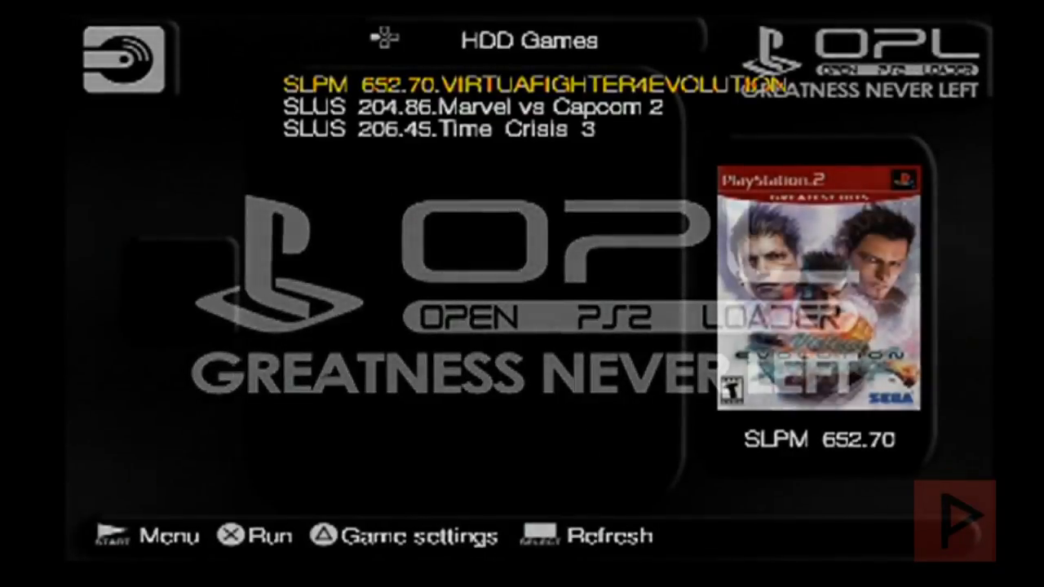
Open OPL's Settings page showing HDD start mode Auto and default menu USB Games.
{"action": "key", "text": "Down"}
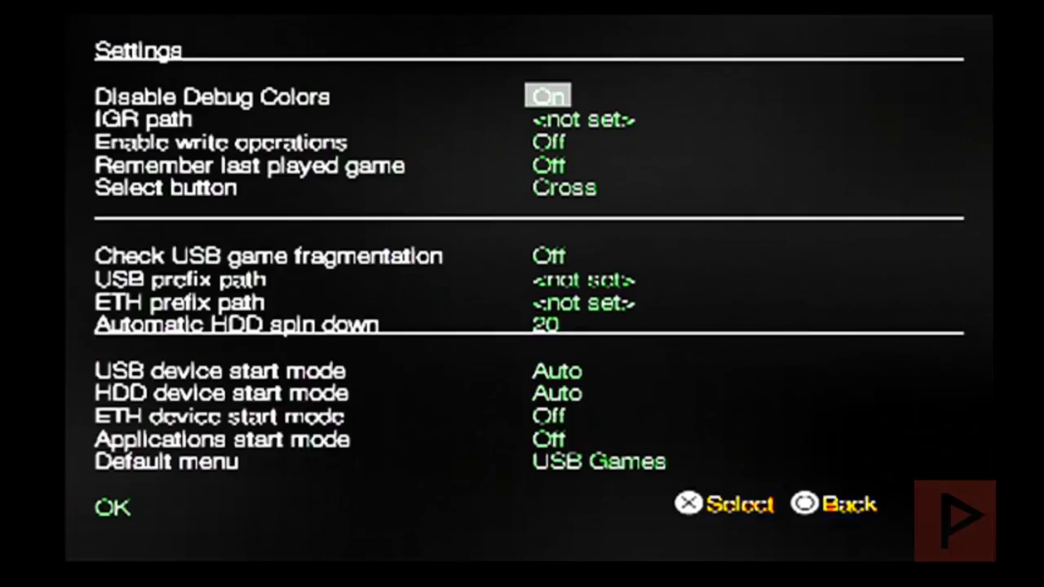
Set Enable Cover Art to On in Display settings and save changes.
{"action": "key", "text": "down"}
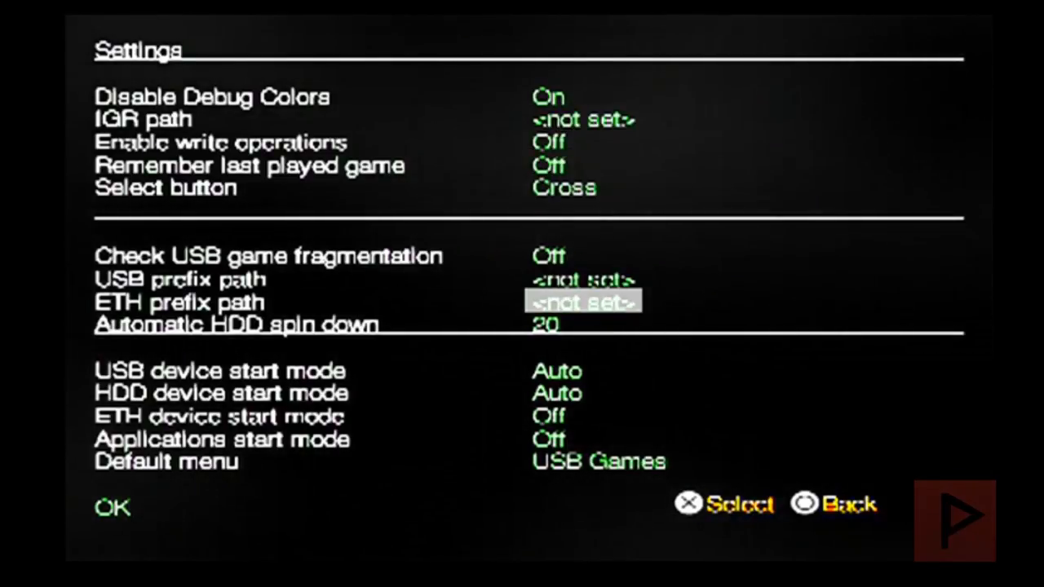
{"action": "key", "text": "Down"}
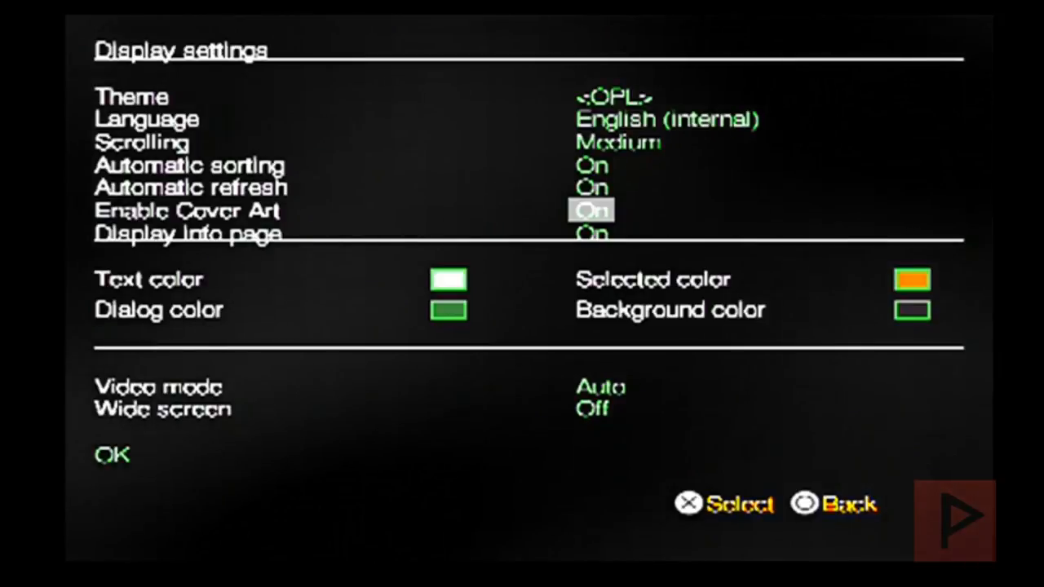
{"action": "key", "text": "Down"}
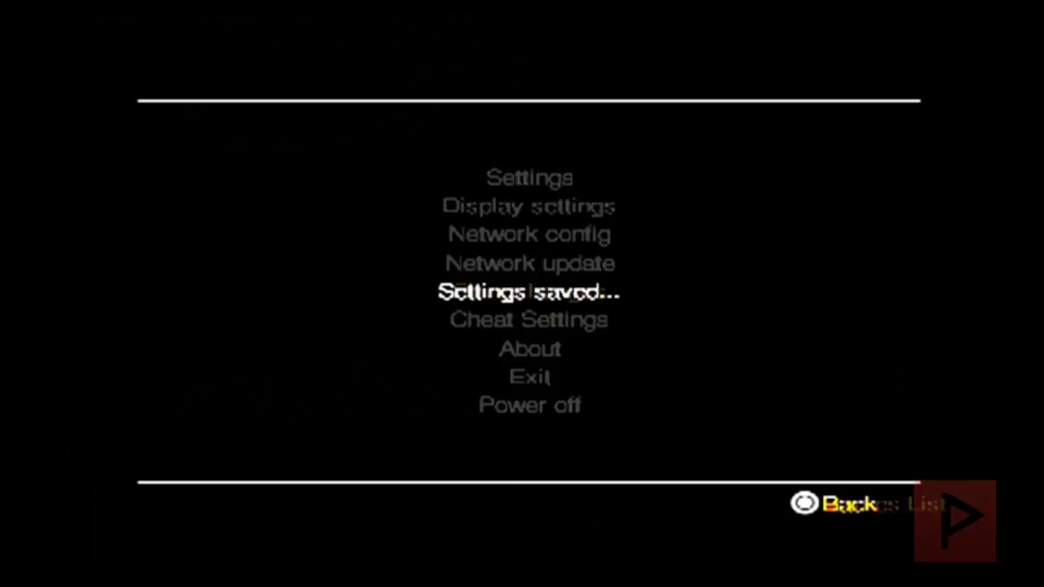
Return to HDD Games and move to Marvel vs Capcom 2 to view its cover.
{"action": "left_click", "coordinate": [529, 291]}
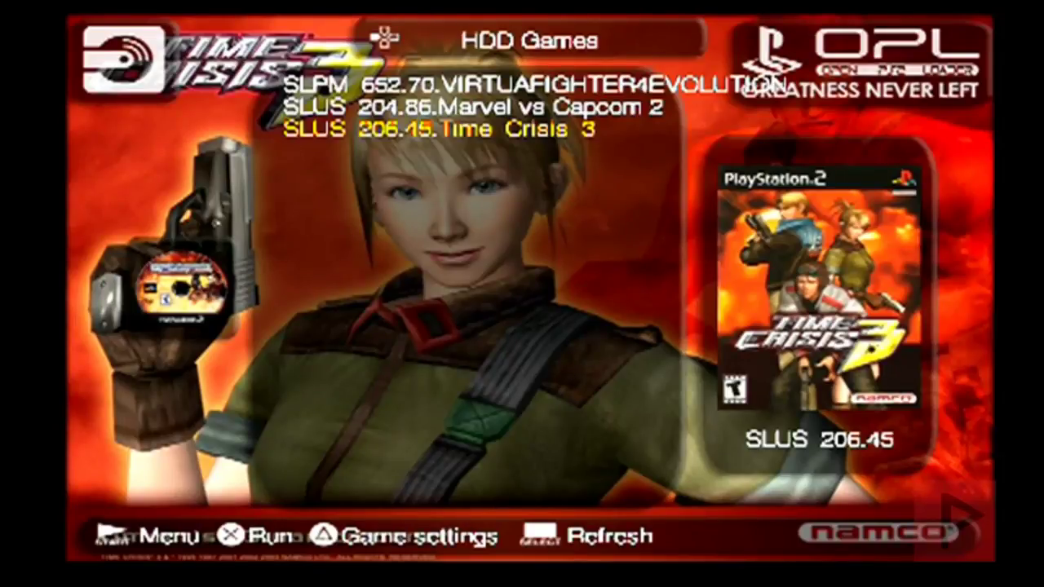
{"action": "key", "text": "Up"}
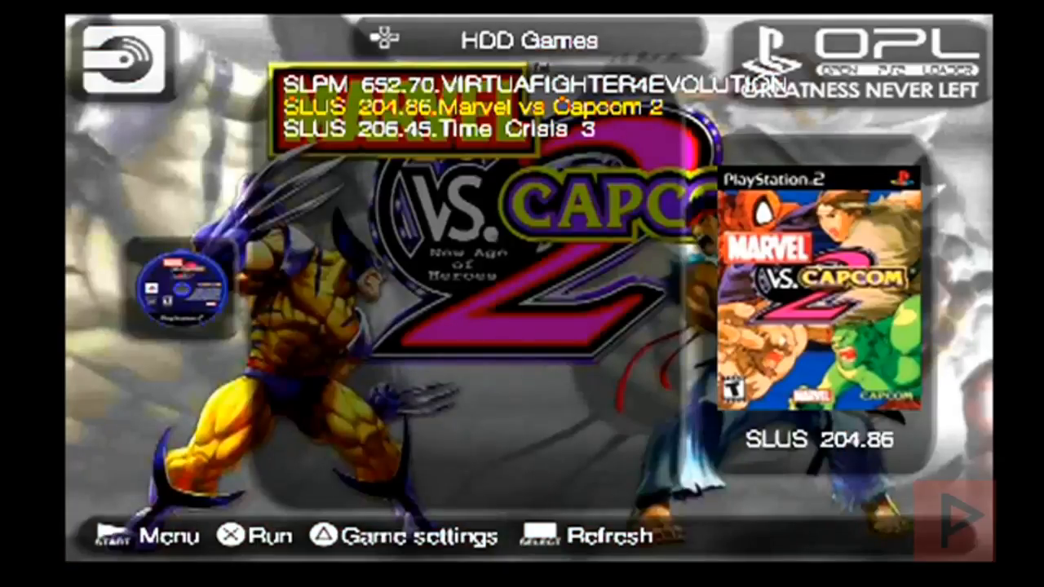